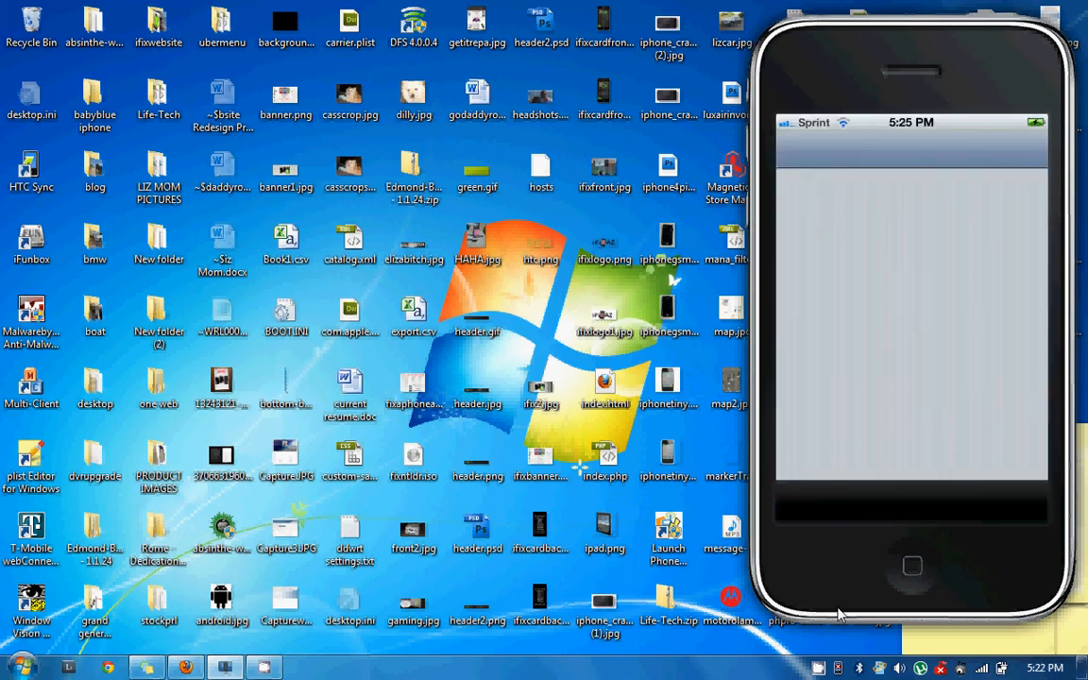
Step: Wake the phone and review the Test messages conversation in Messages
click(911, 567)
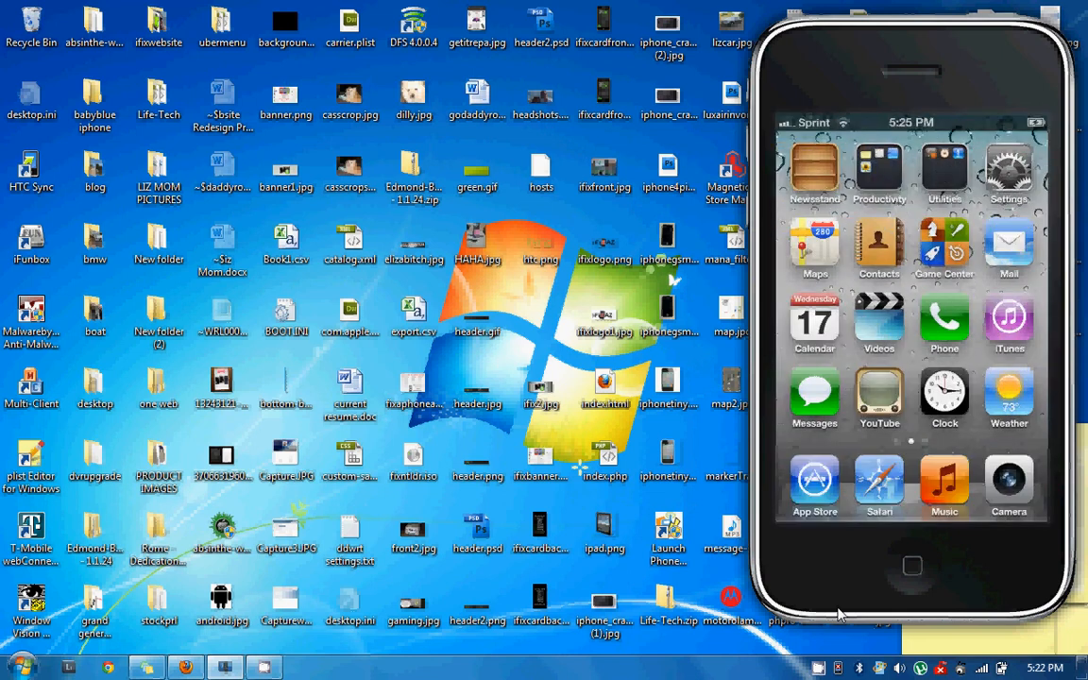
click(814, 393)
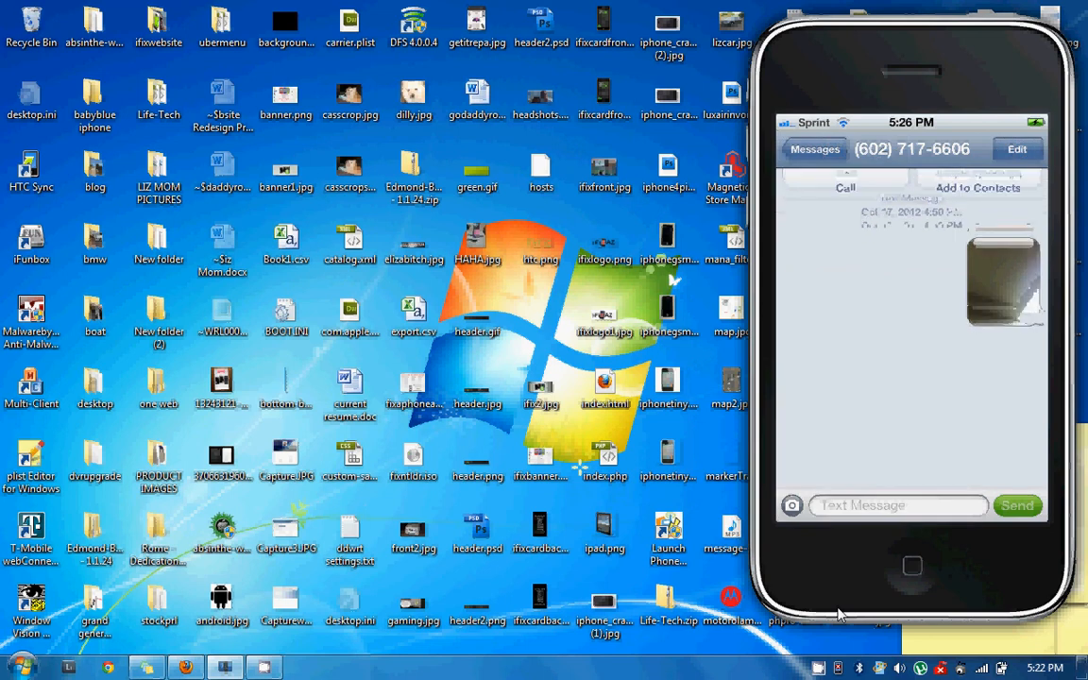
click(814, 149)
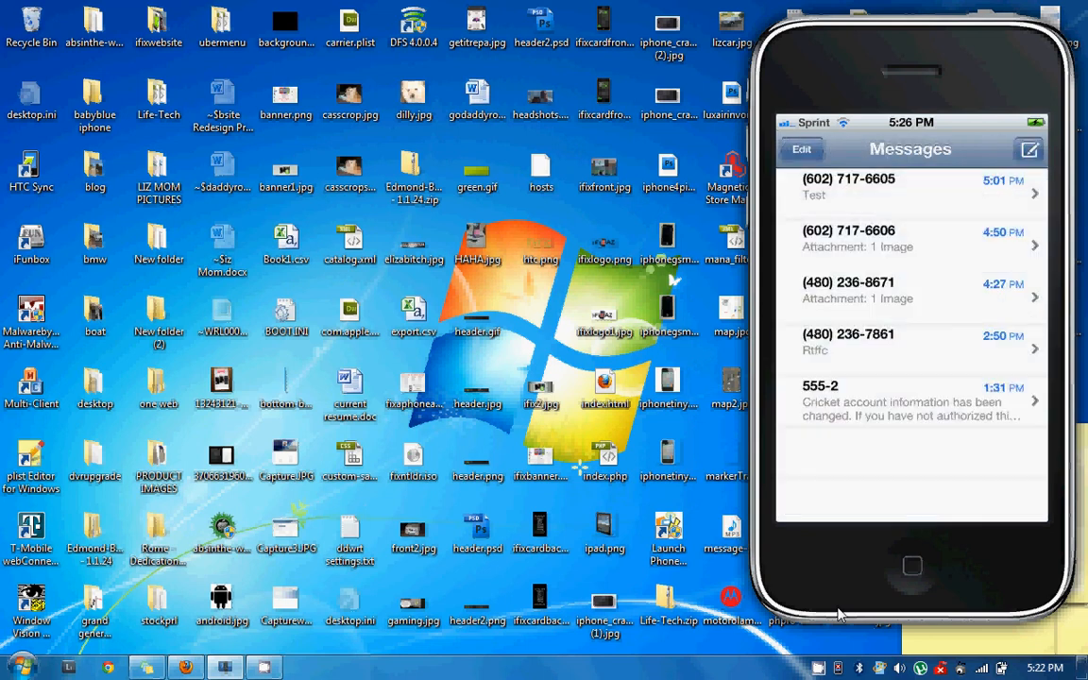
click(910, 187)
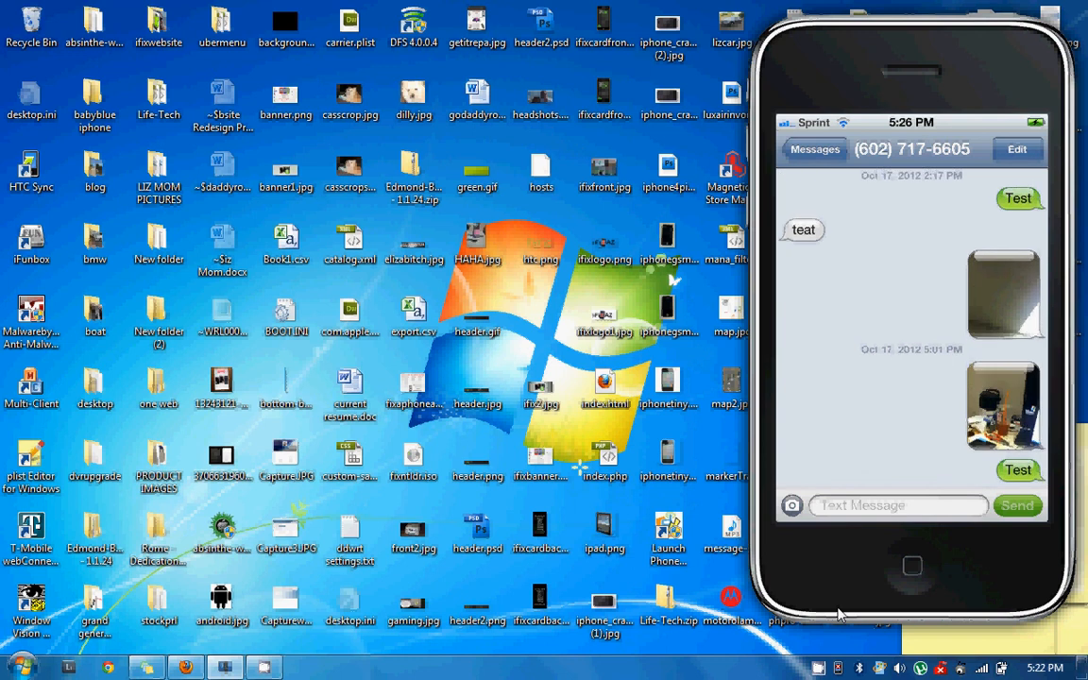
click(814, 149)
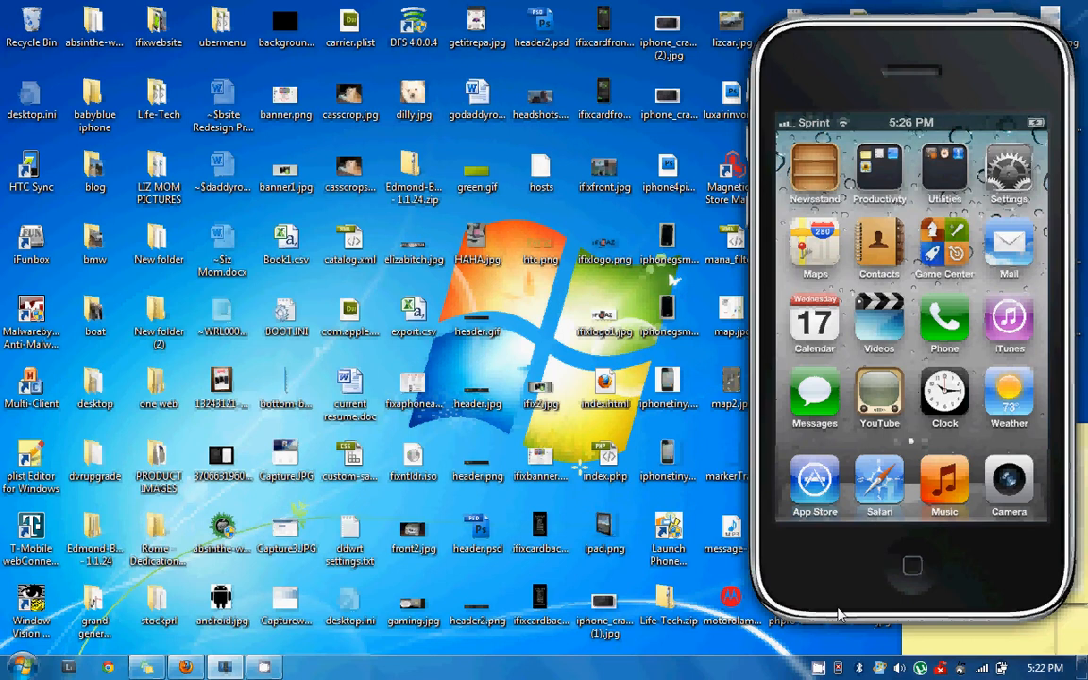
Step: View Settings > General > About down to the Carrier entry (Sprint 12.0), then leave for Cydia
click(1009, 170)
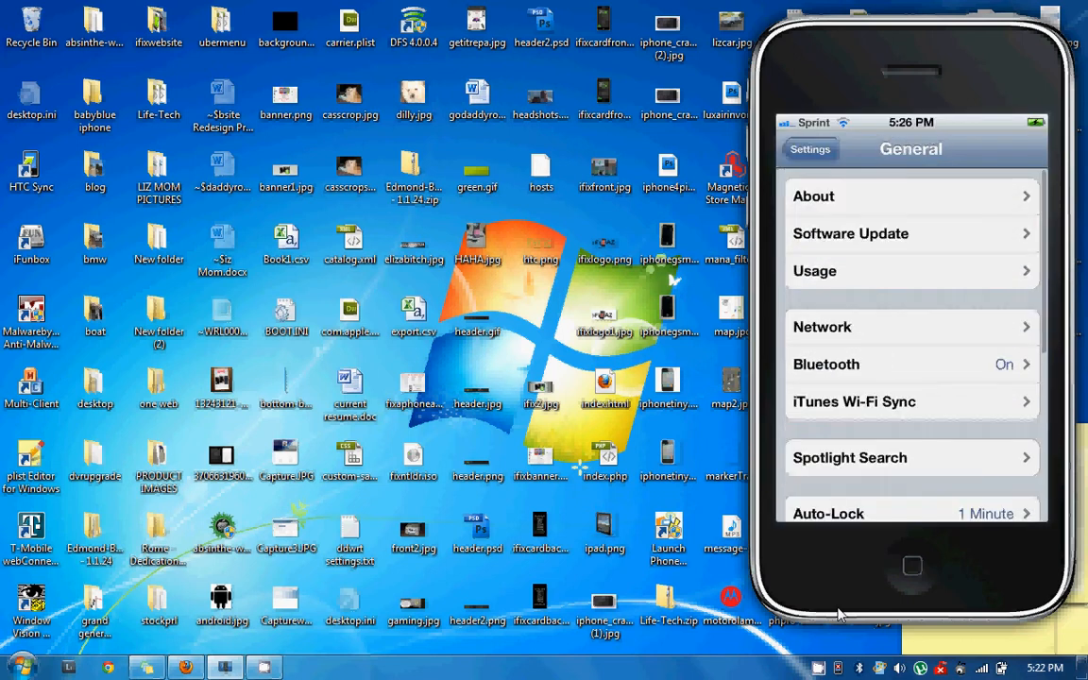
click(814, 195)
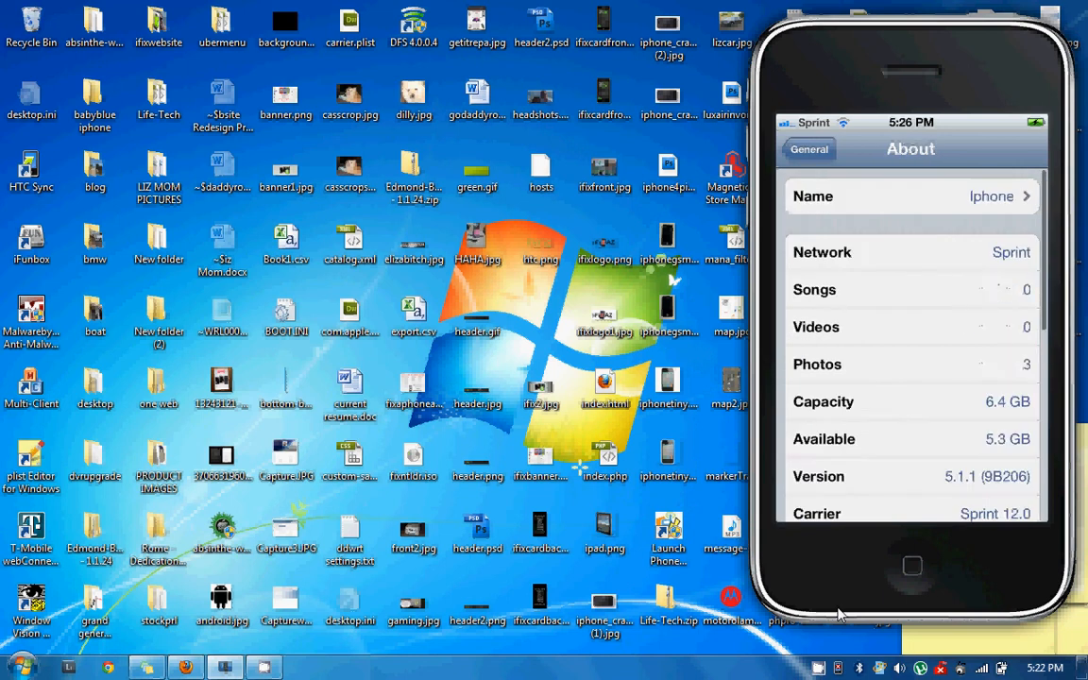
scroll(down, 3)
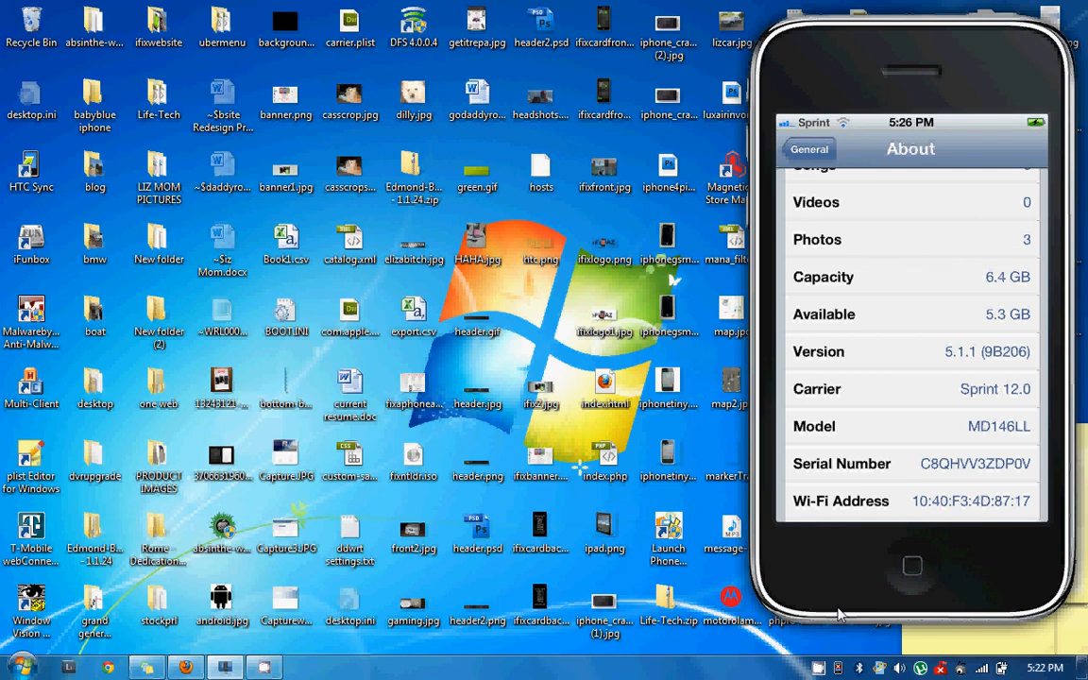
click(809, 150)
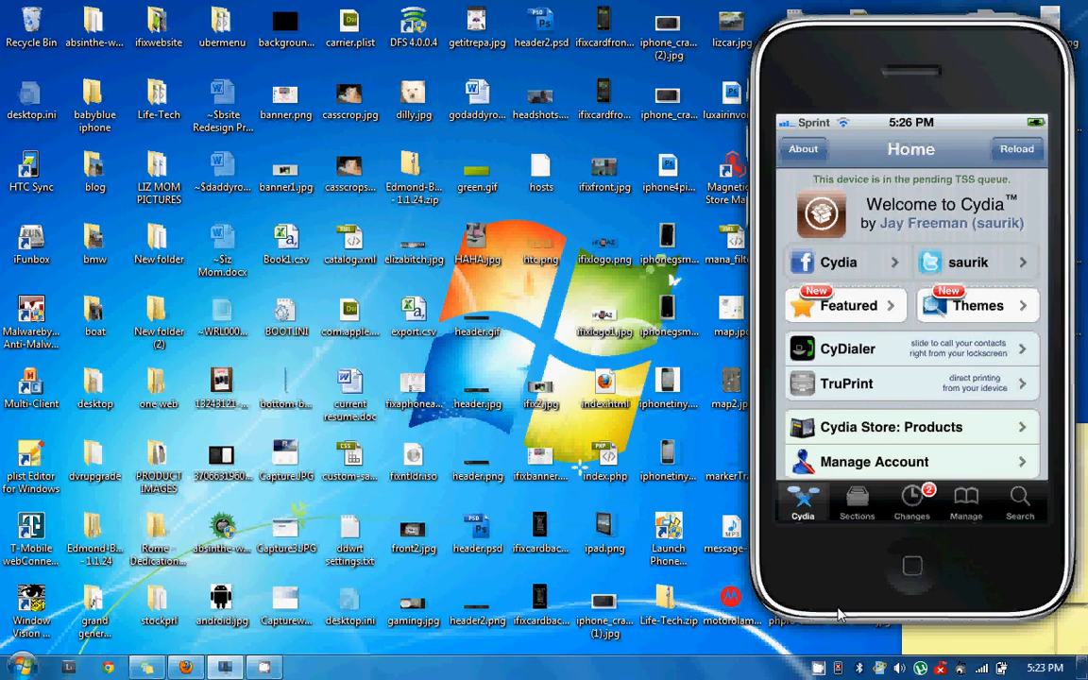
click(965, 500)
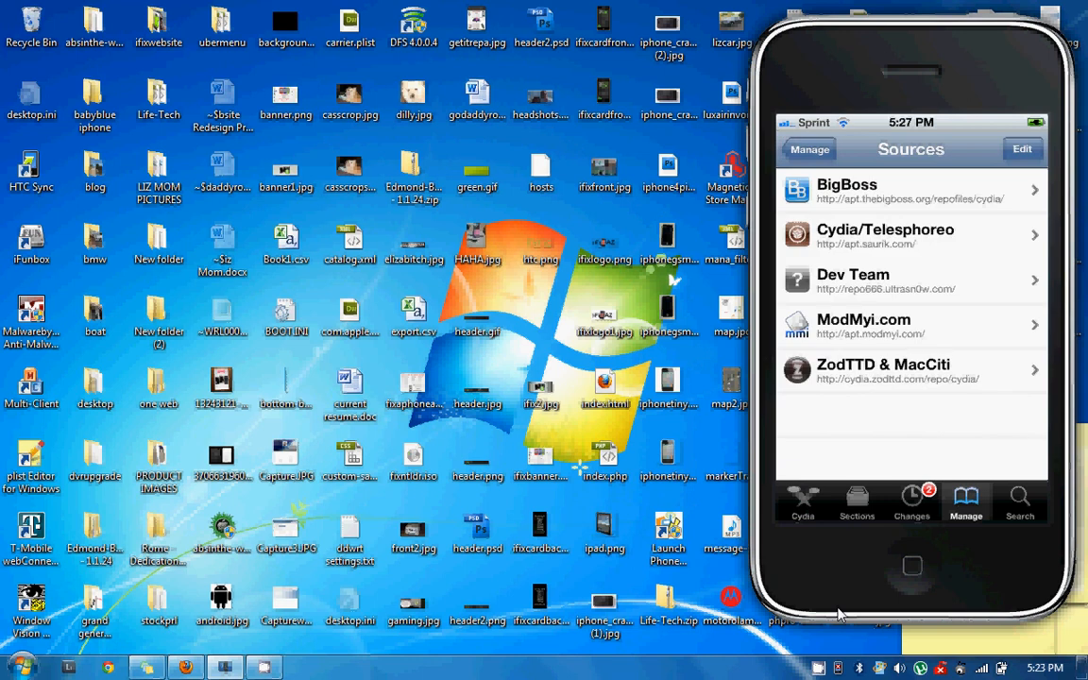
click(1022, 149)
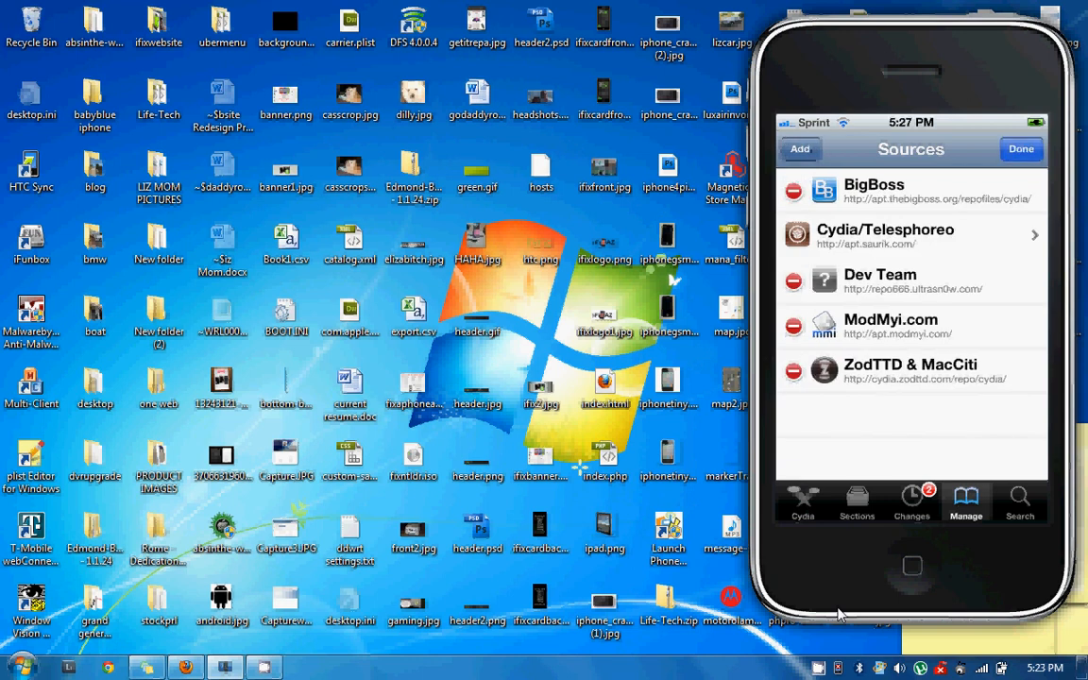
click(799, 149)
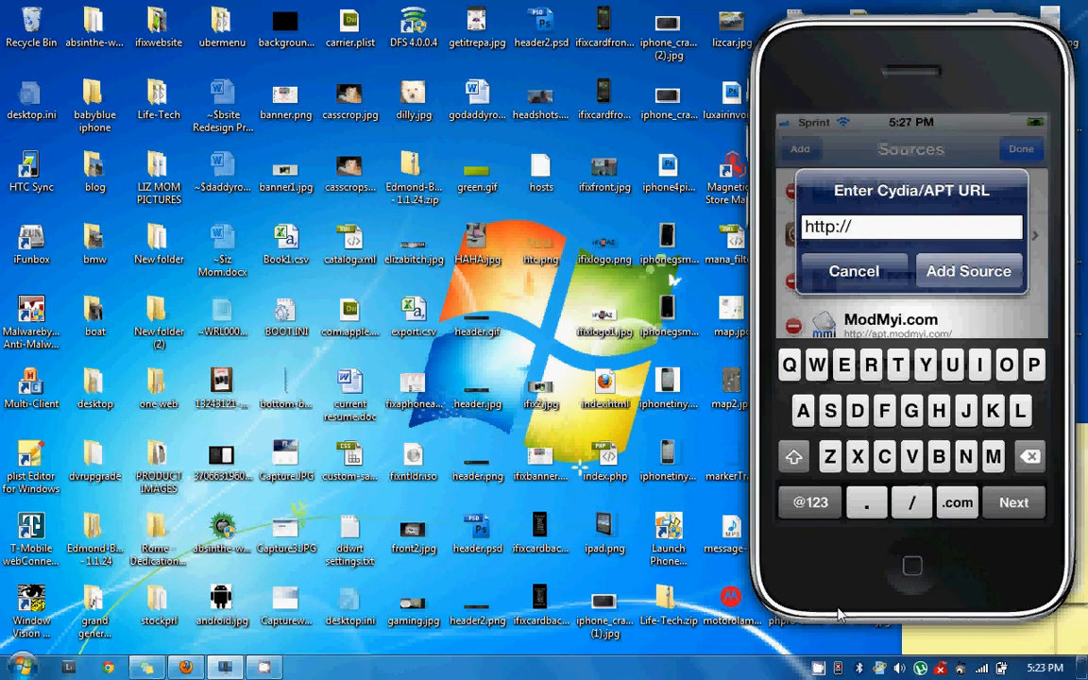
text(v.)
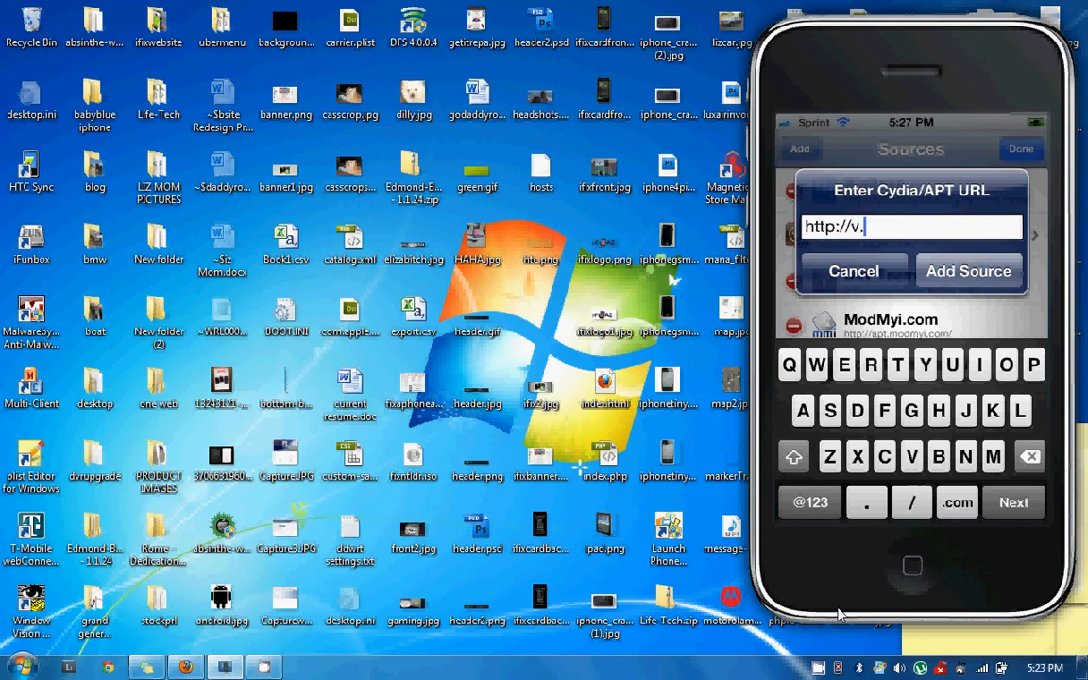
text(backspace.jp)
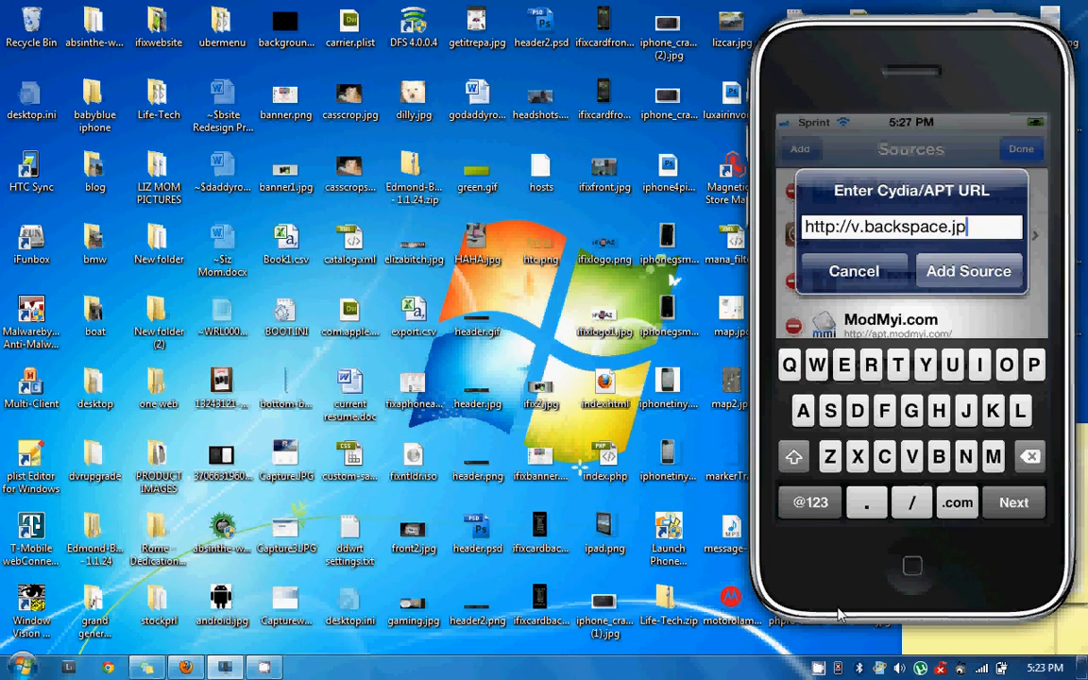
text(repo)
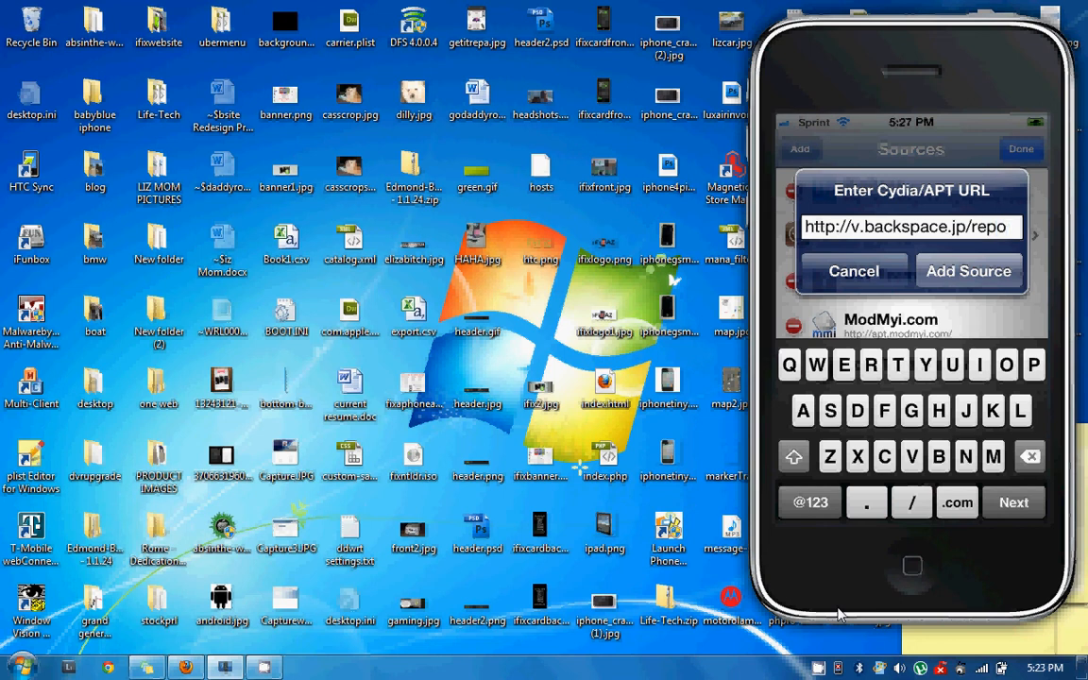
click(967, 272)
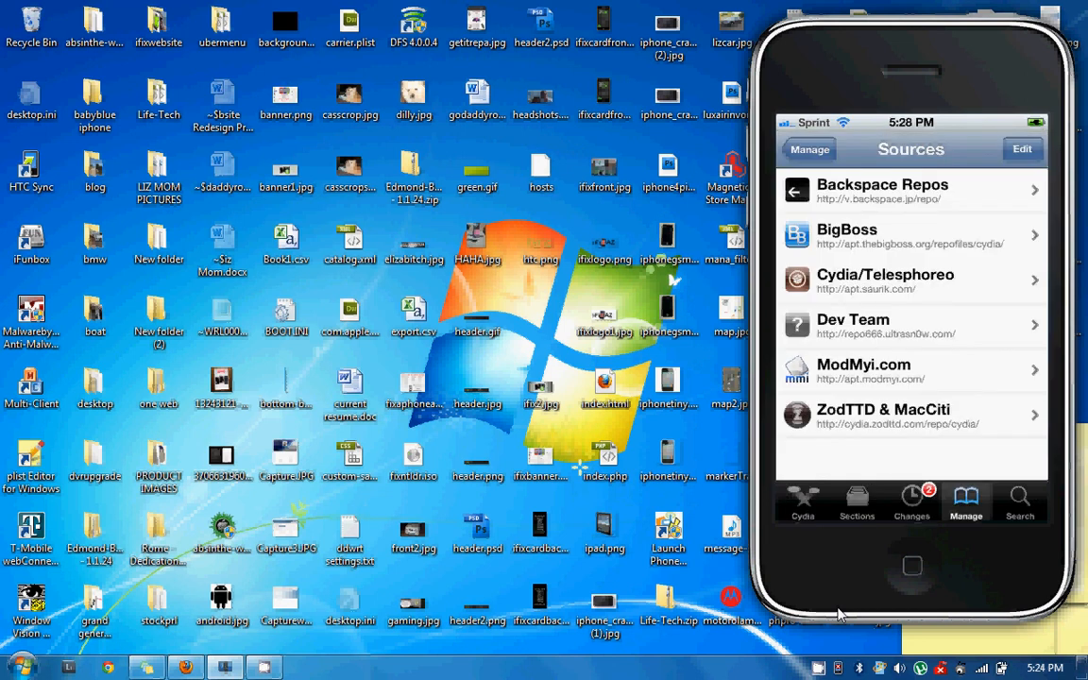
Step: Search for 'CommCenter' and confirm installing the CommCenter patch for iOS 5
click(1020, 500)
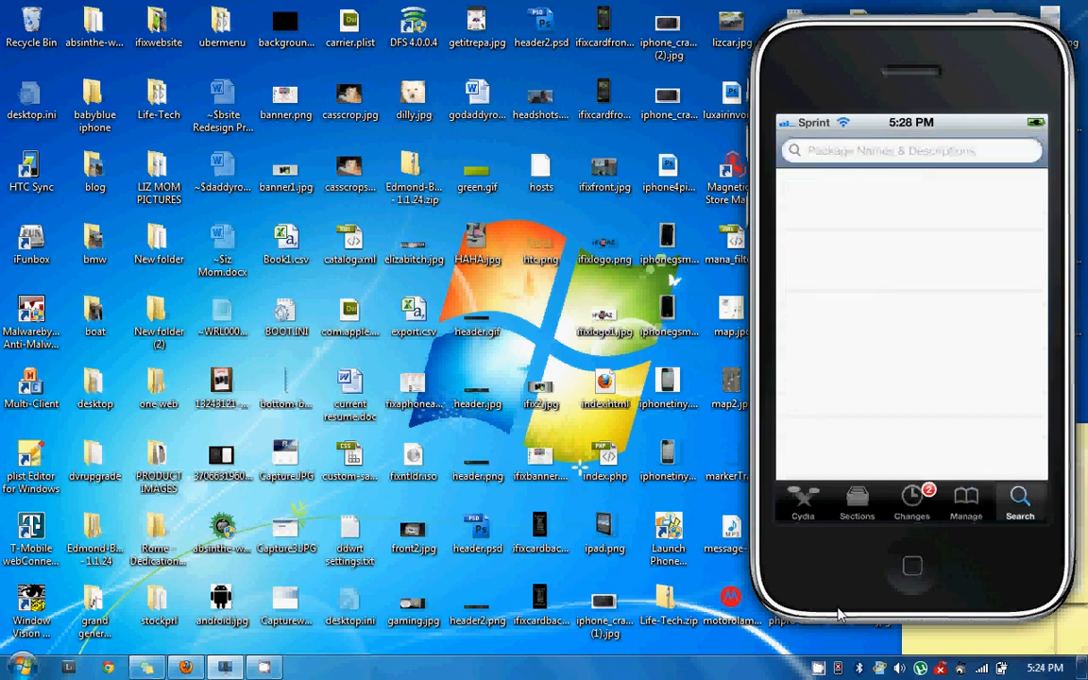
click(910, 151)
text(Co)
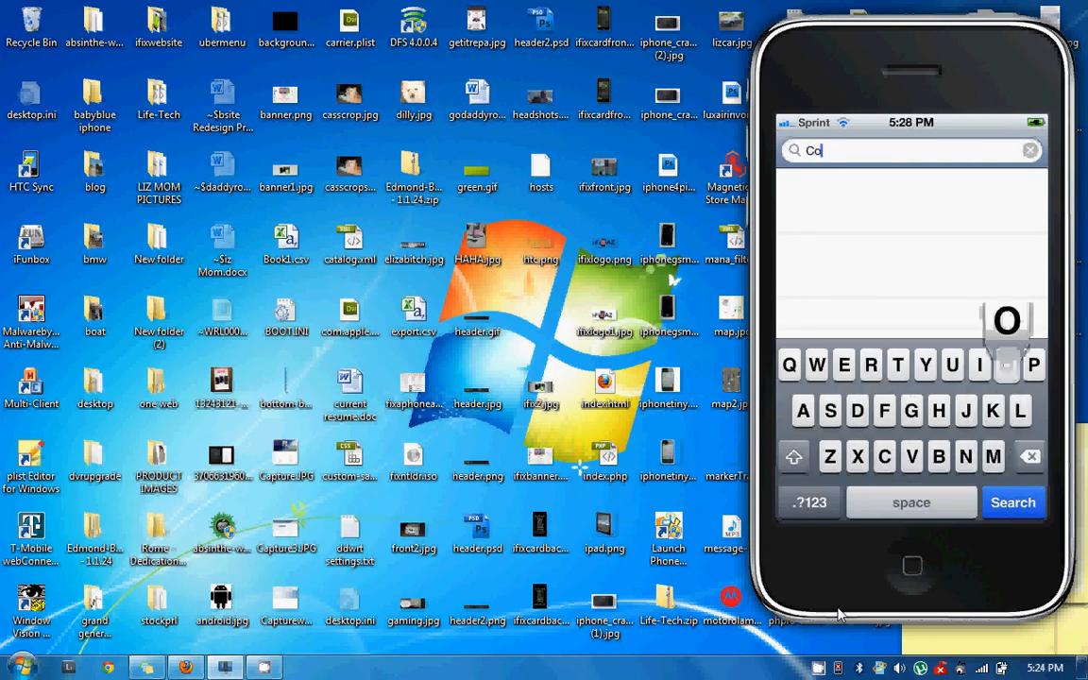
text(mce)
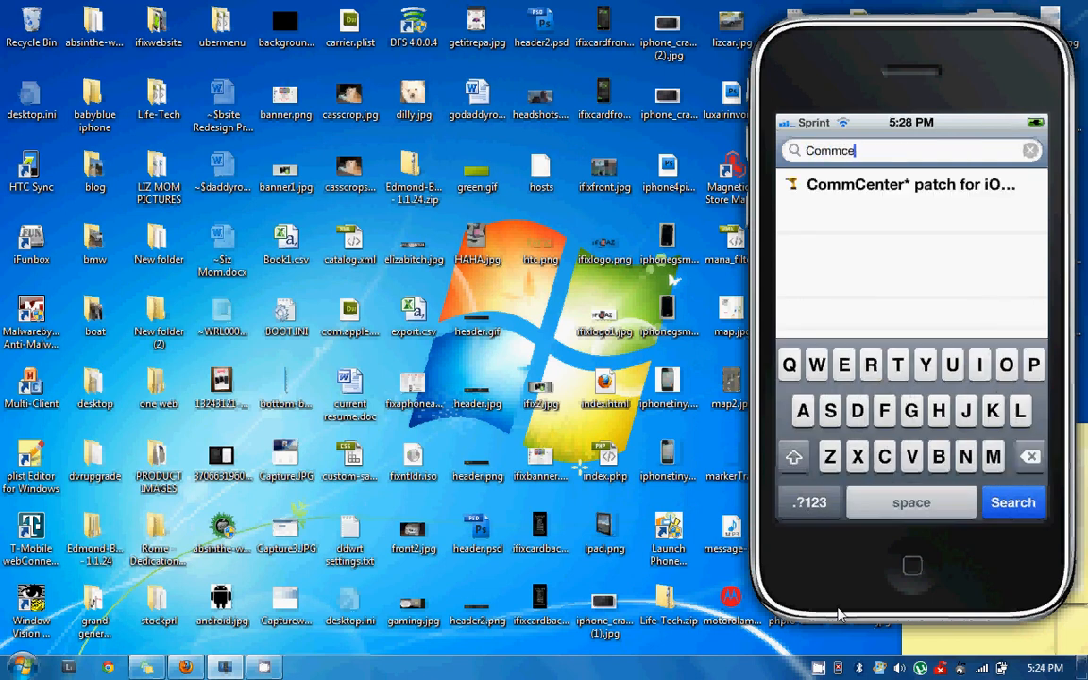
click(910, 185)
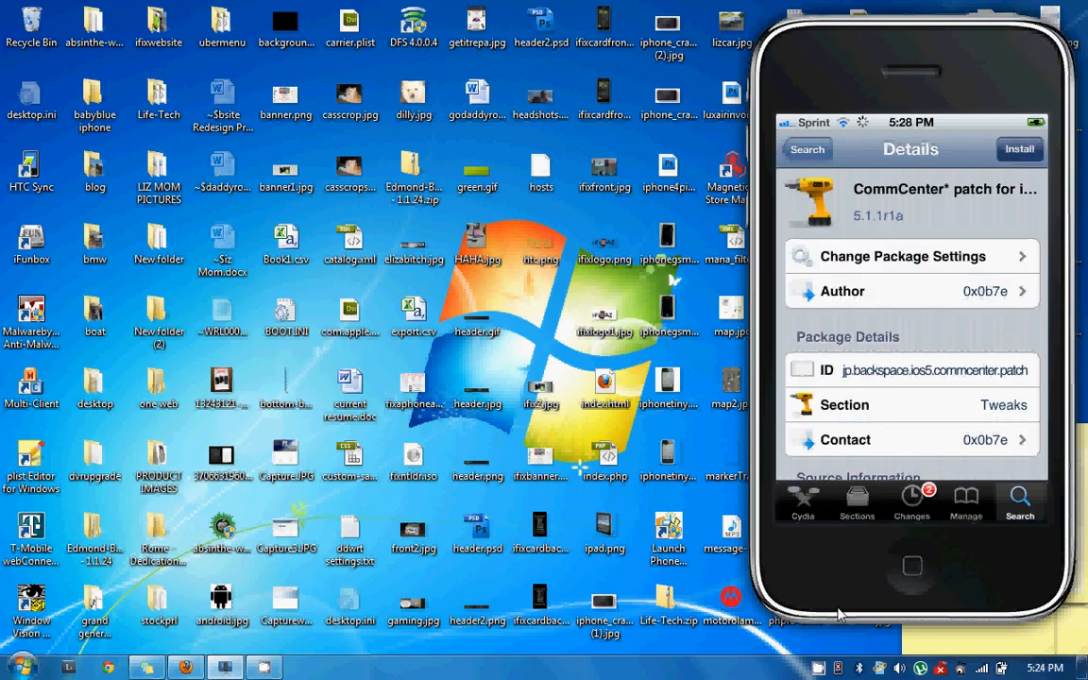
click(1018, 149)
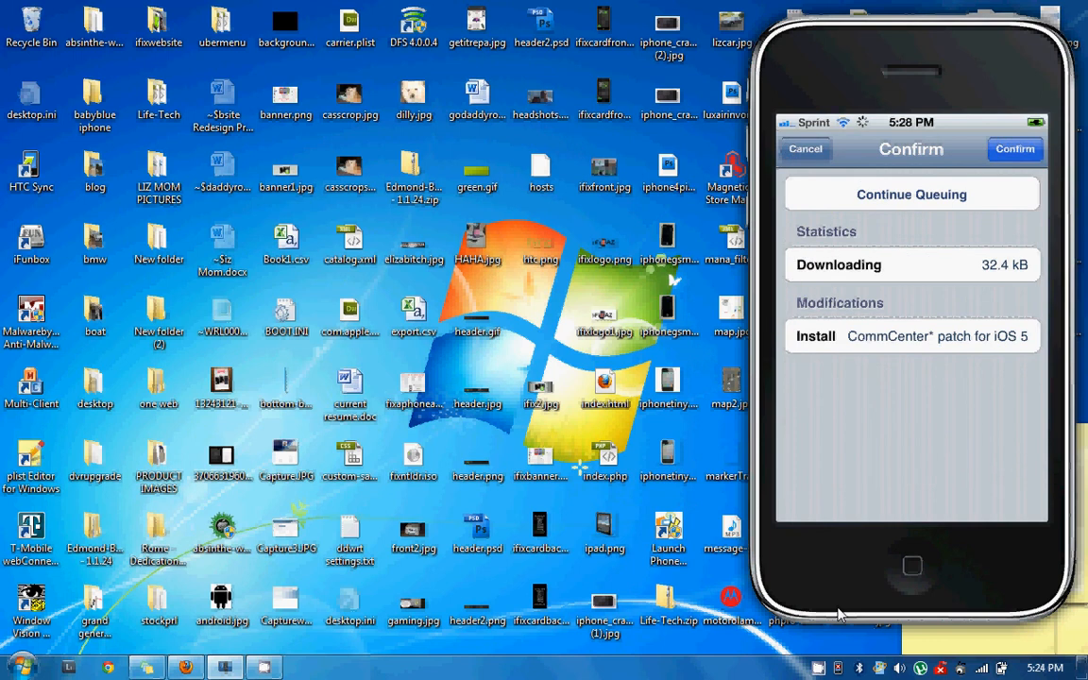
click(1027, 149)
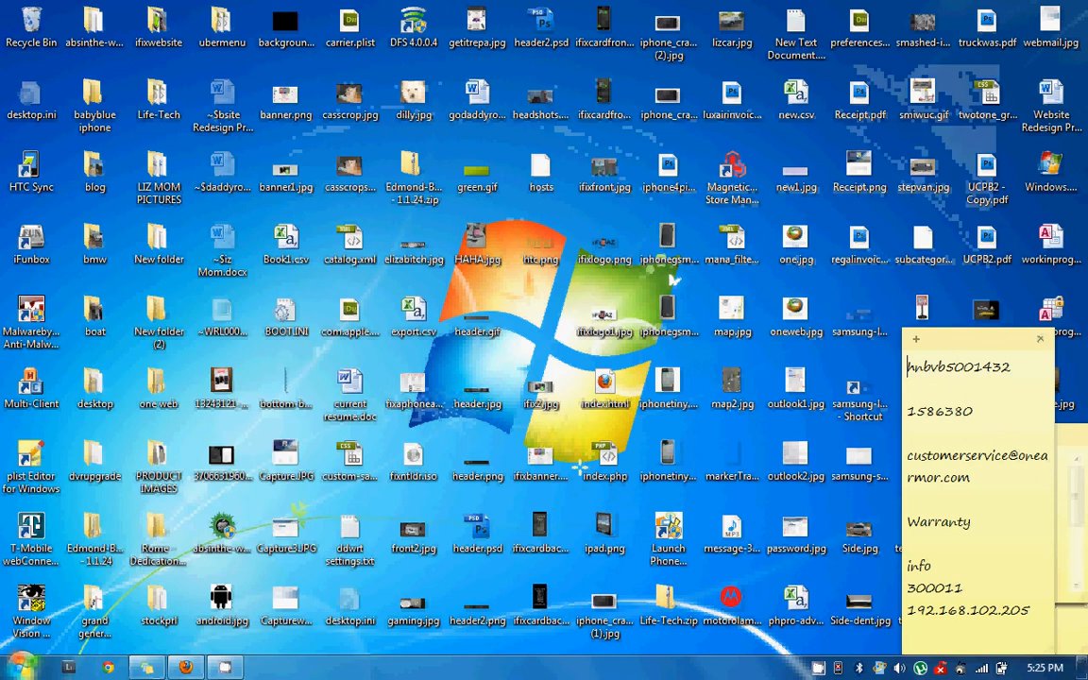
Step: Launch iFunBox and browse the raw file system to System > Library > Carrier Bundles
double_click(30, 243)
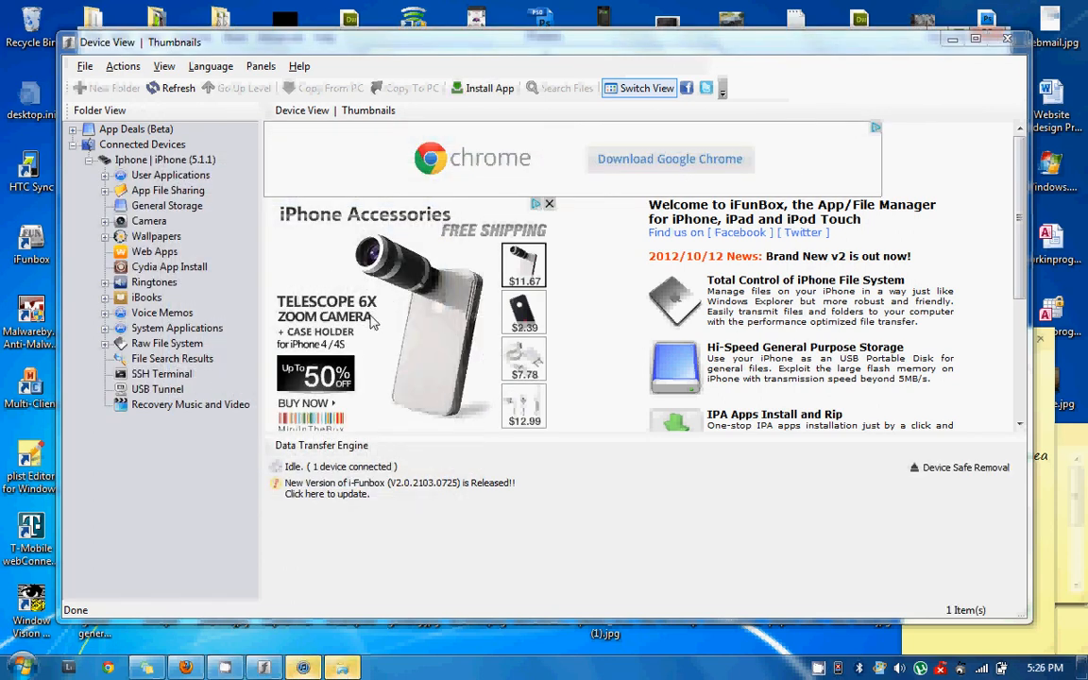
mouse_move(344, 555)
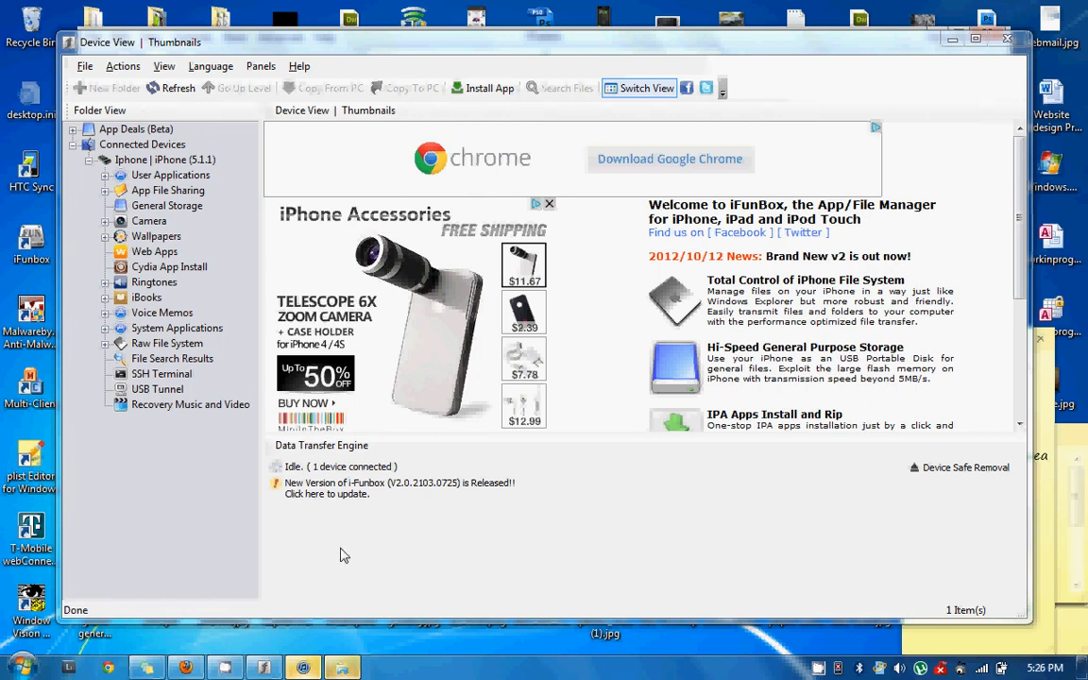
mouse_move(431, 544)
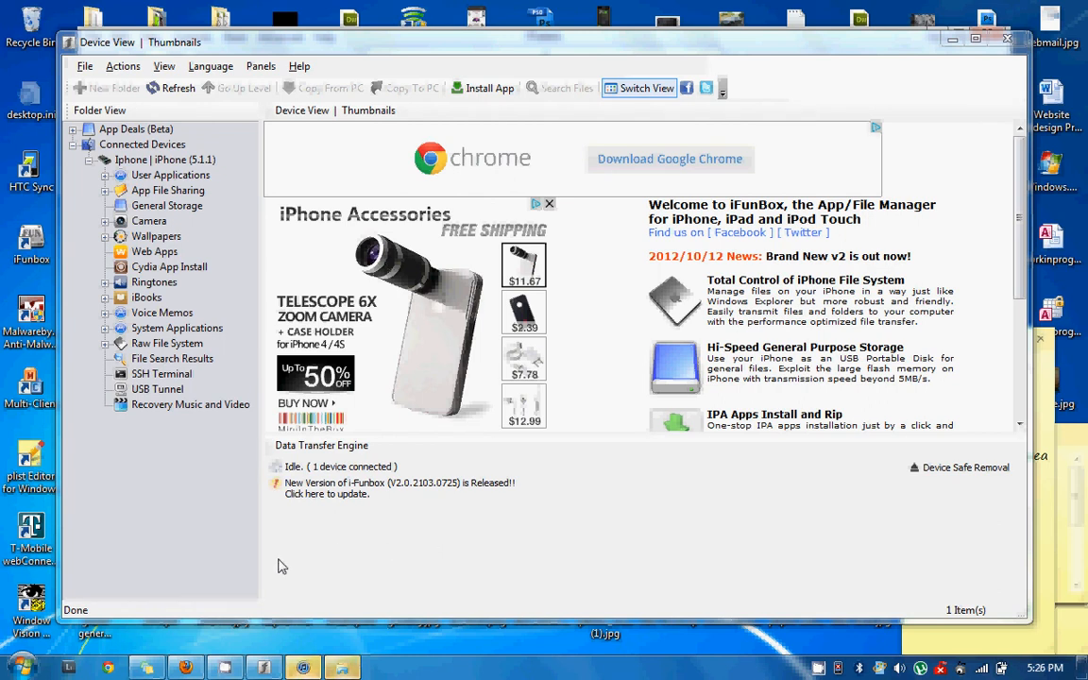
mouse_move(211, 347)
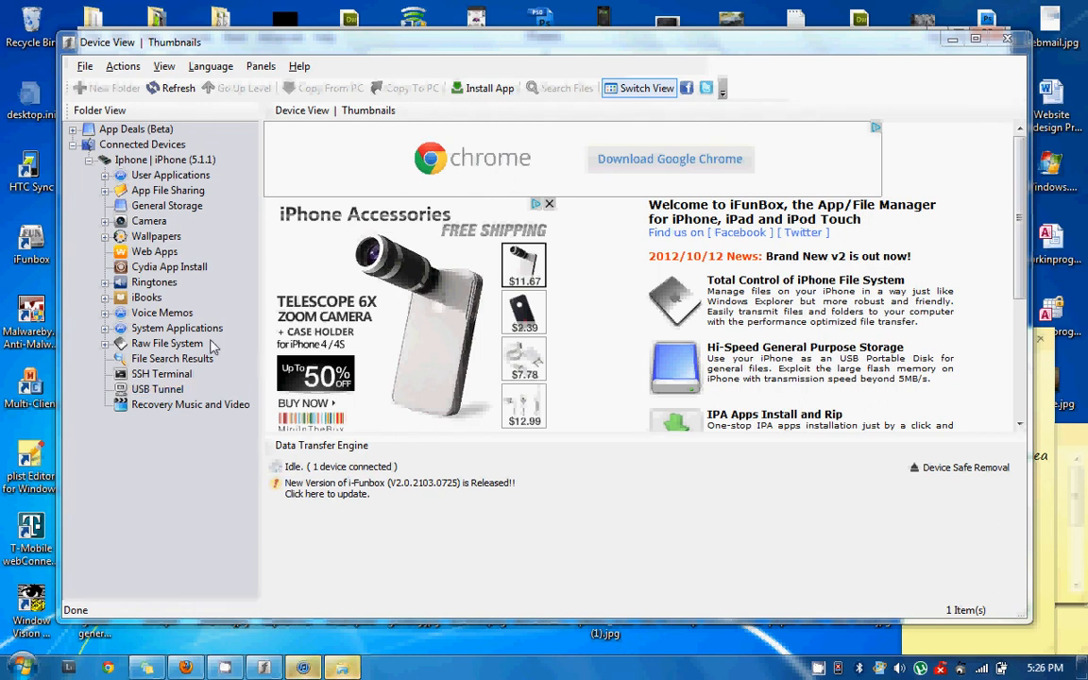
mouse_move(363, 521)
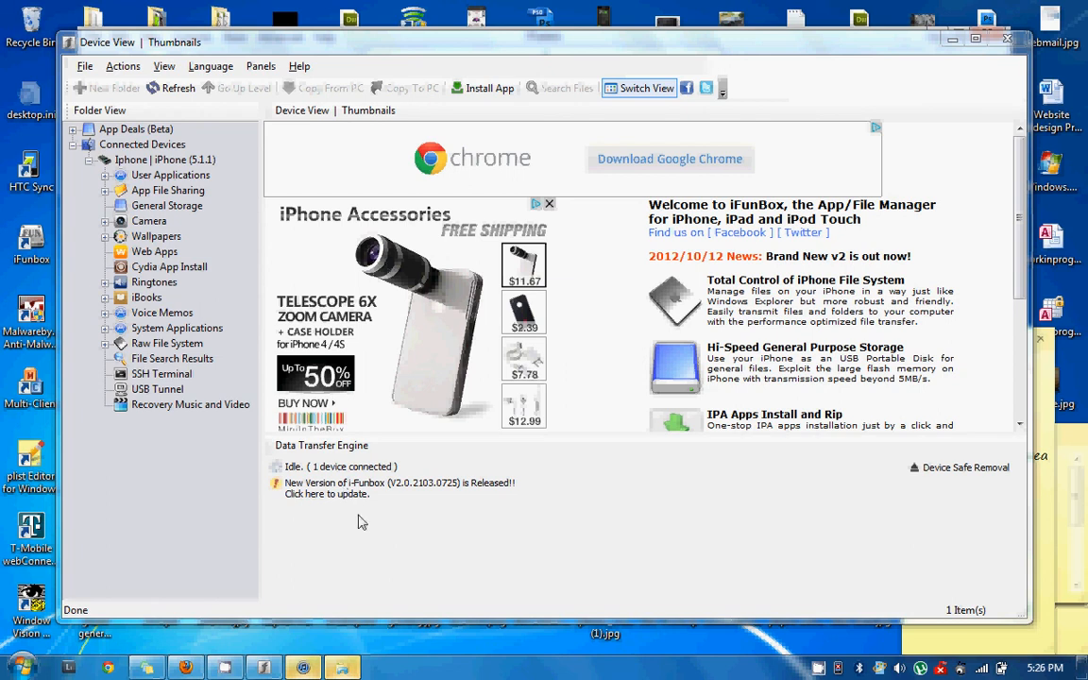
mouse_move(561, 573)
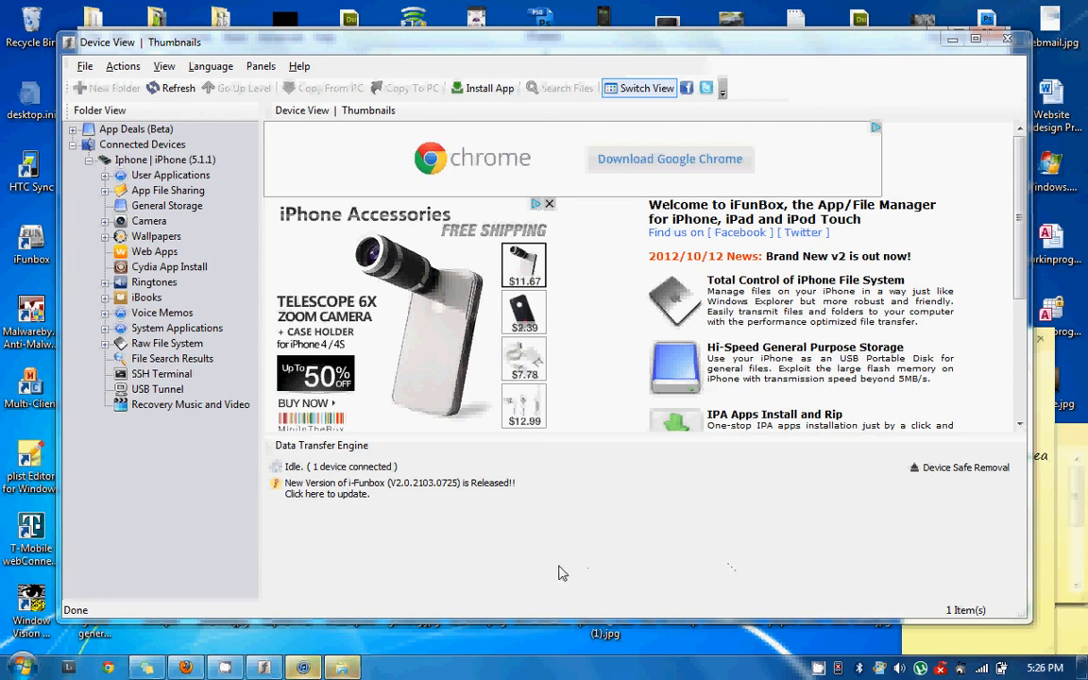
mouse_move(356, 597)
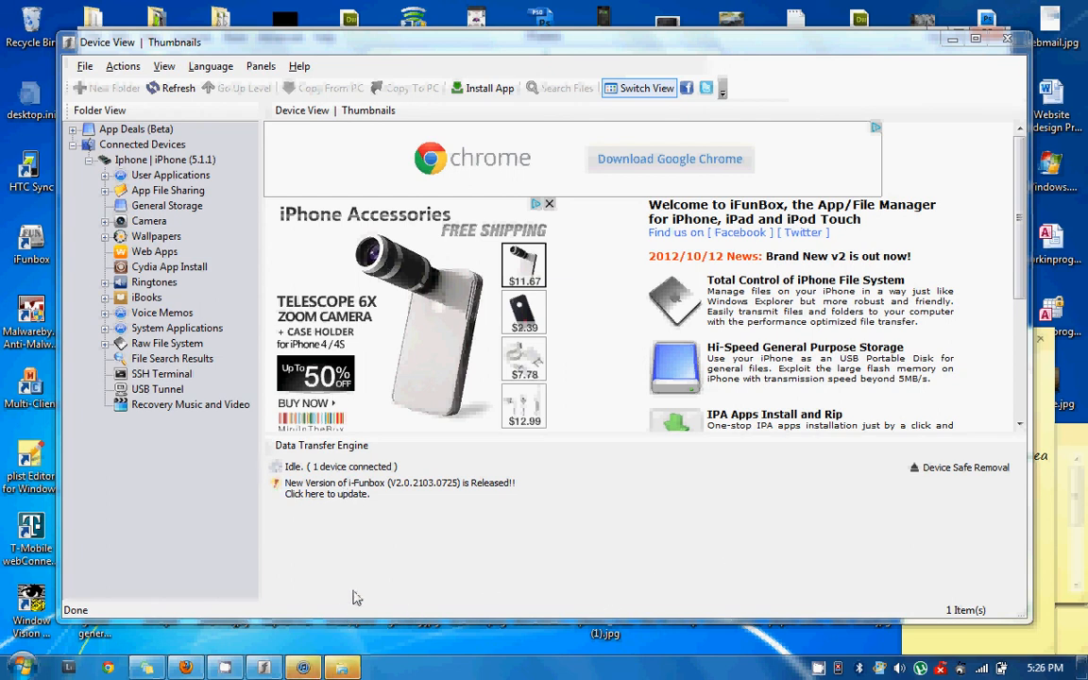
mouse_move(219, 542)
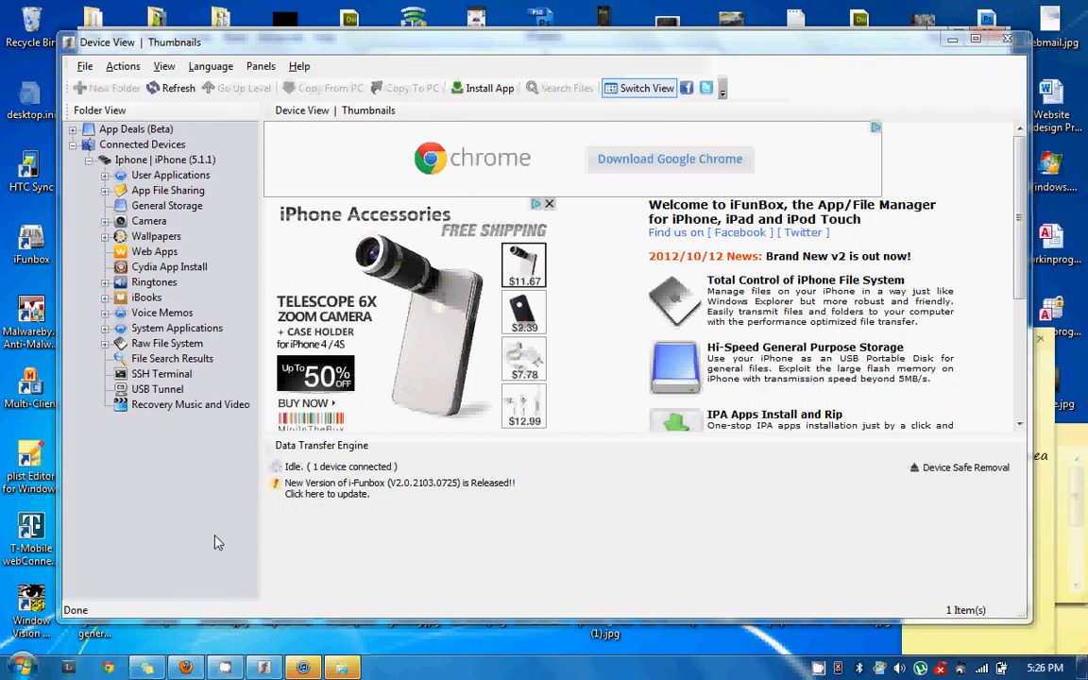
mouse_move(321, 484)
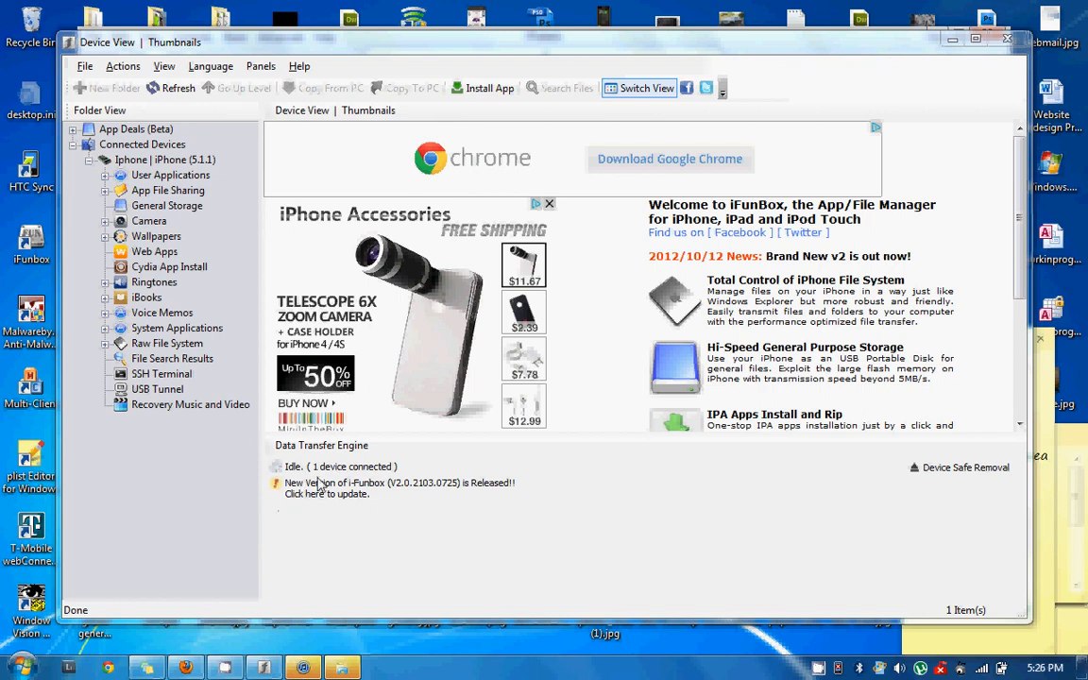
mouse_move(103, 343)
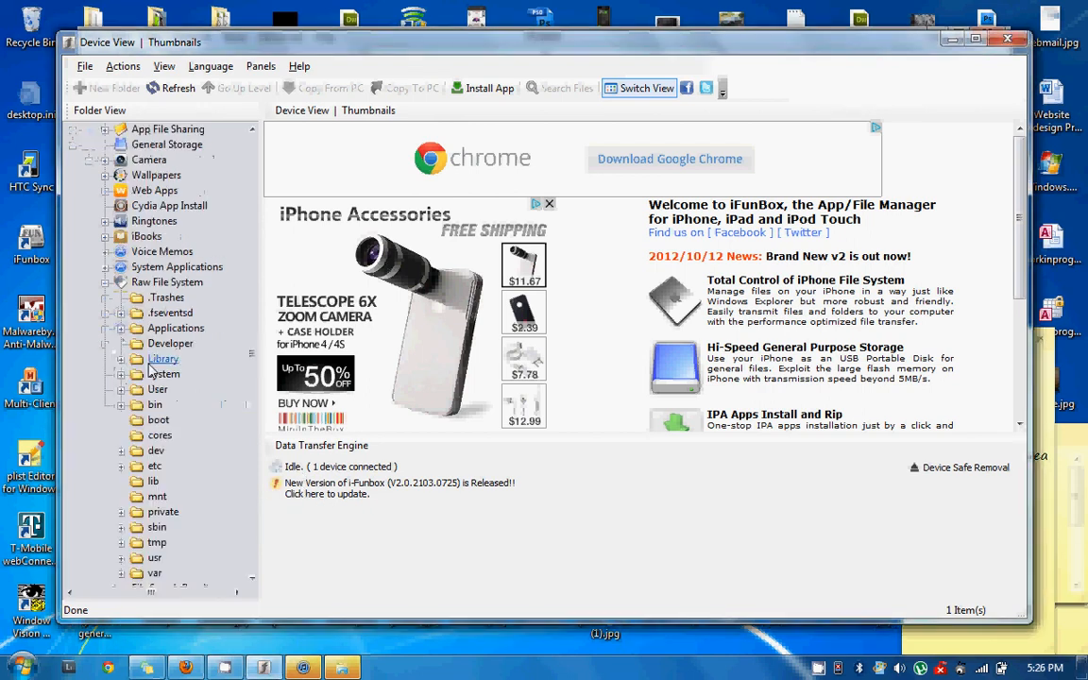
click(163, 374)
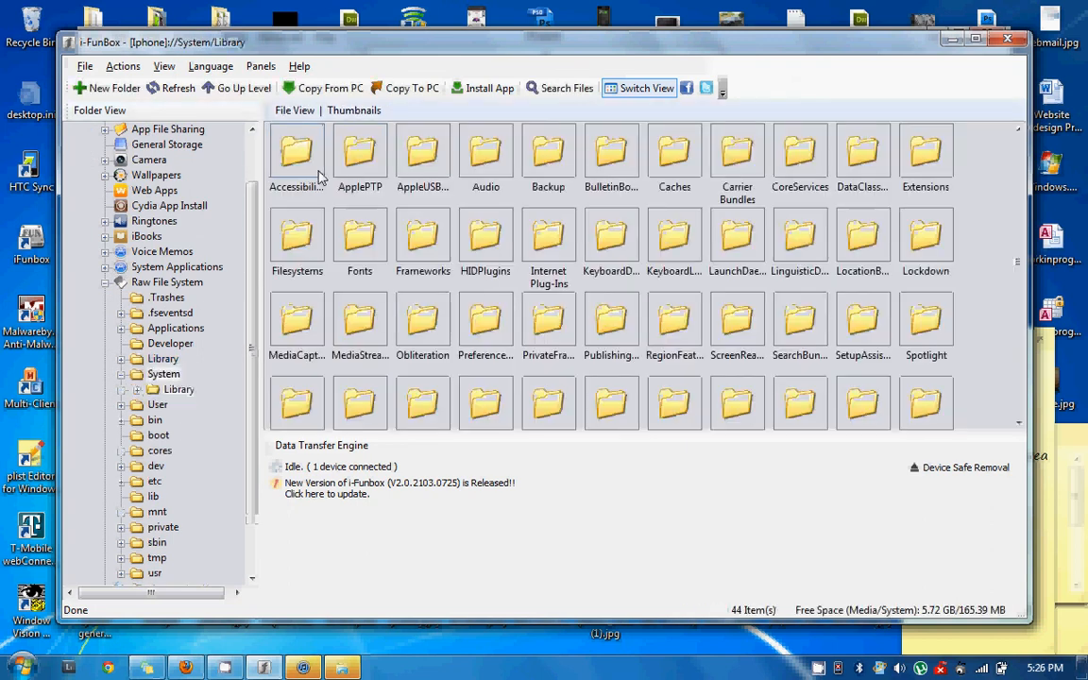
click(737, 151)
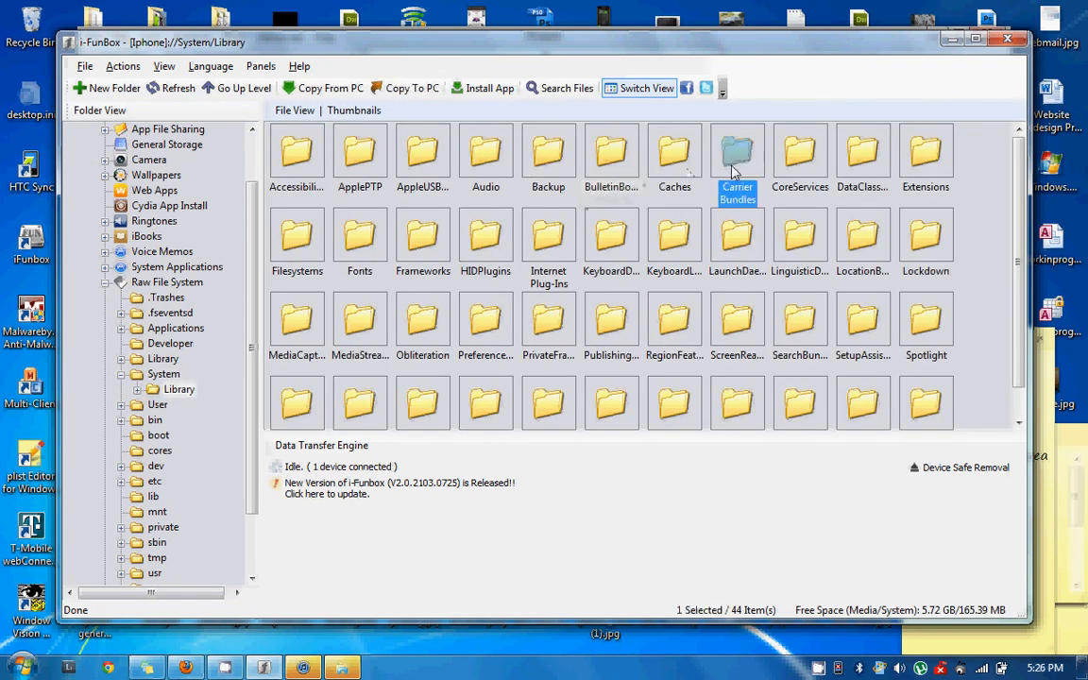
double_click(736, 151)
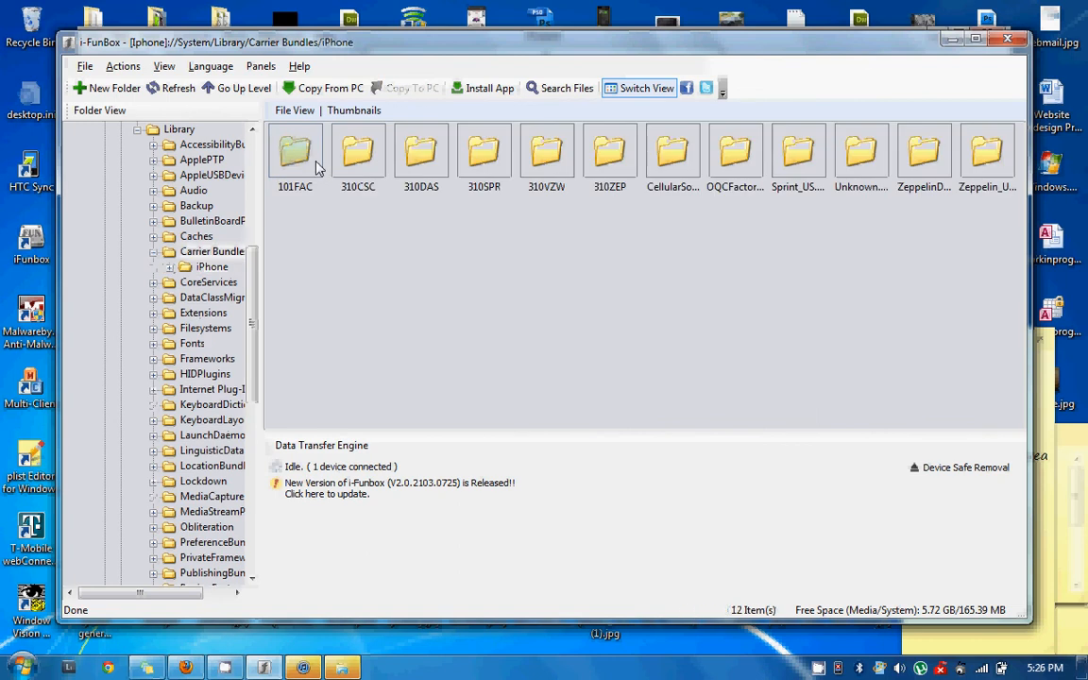
mouse_move(873, 174)
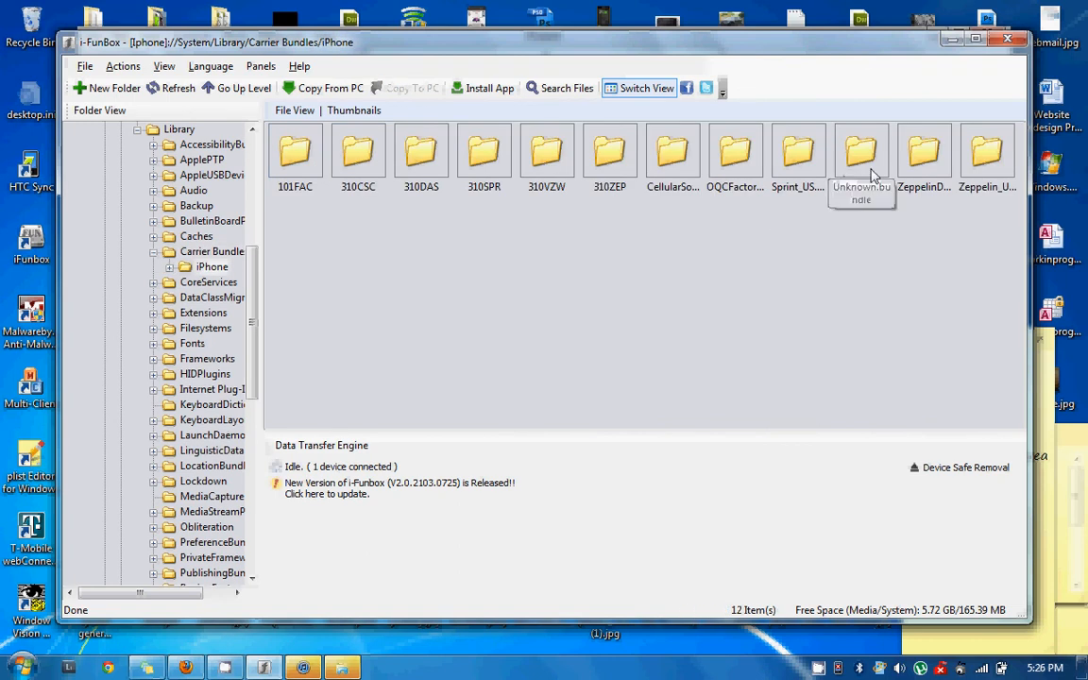
Step: Enter the iPhone Sprint_US.bundle folder and select its carrier.plist
click(797, 151)
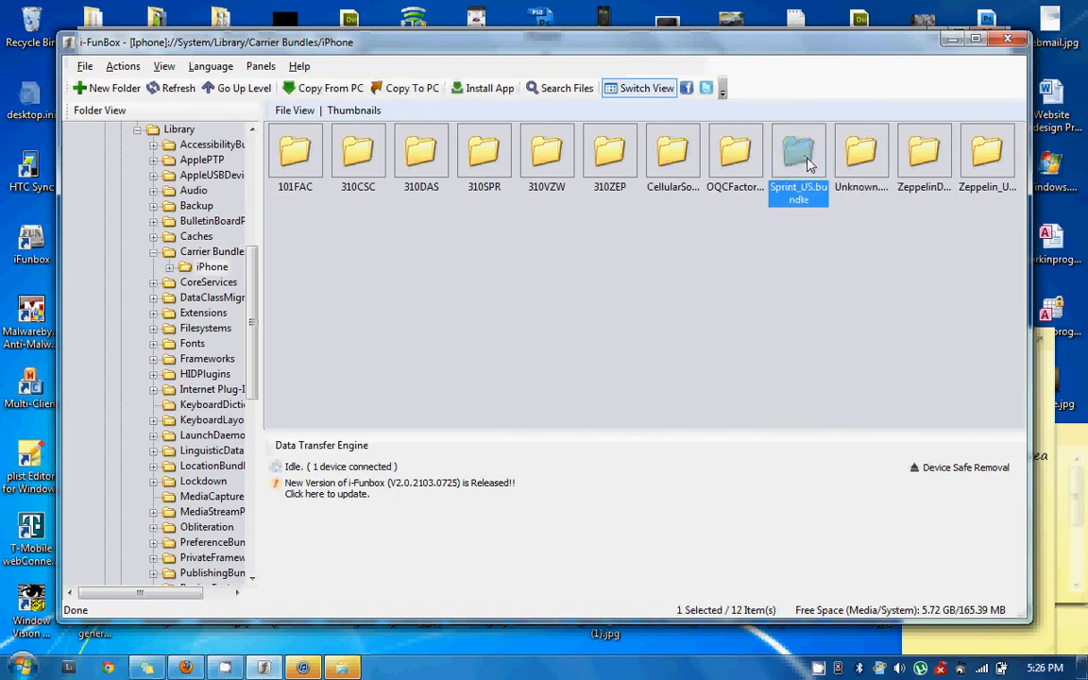
mouse_move(958, 234)
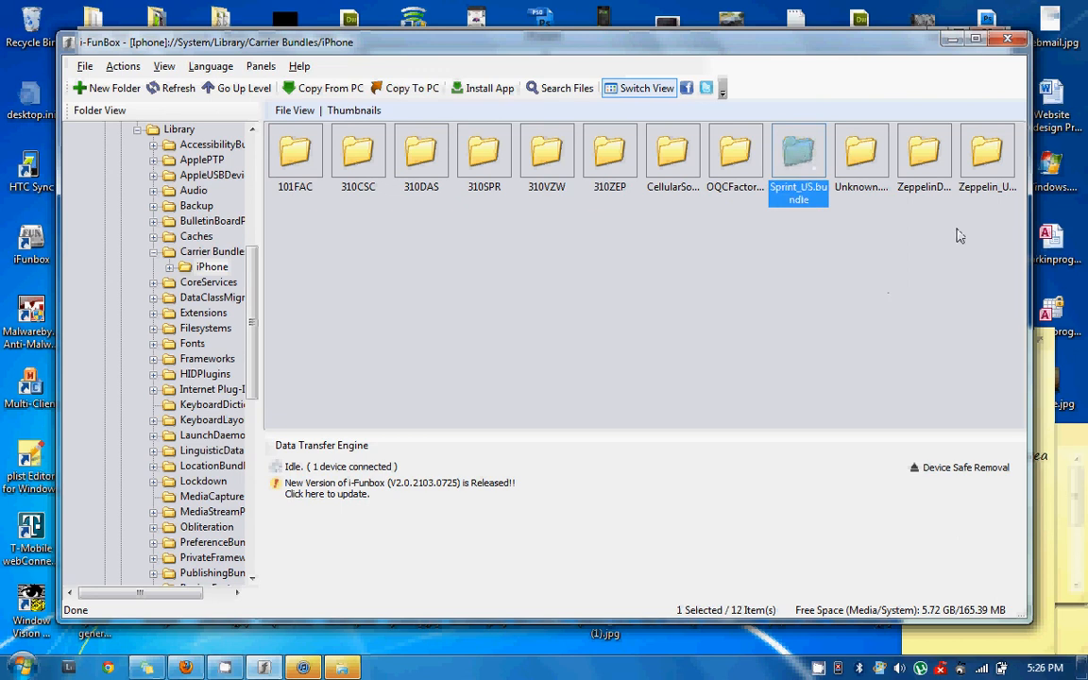
click(990, 155)
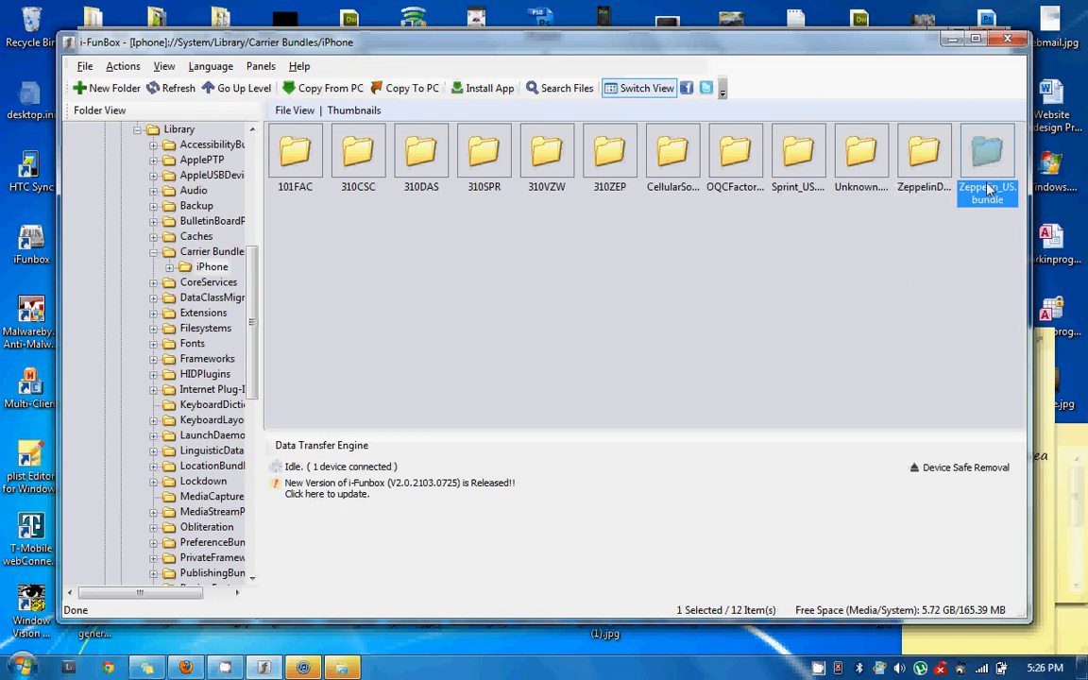
mouse_move(847, 223)
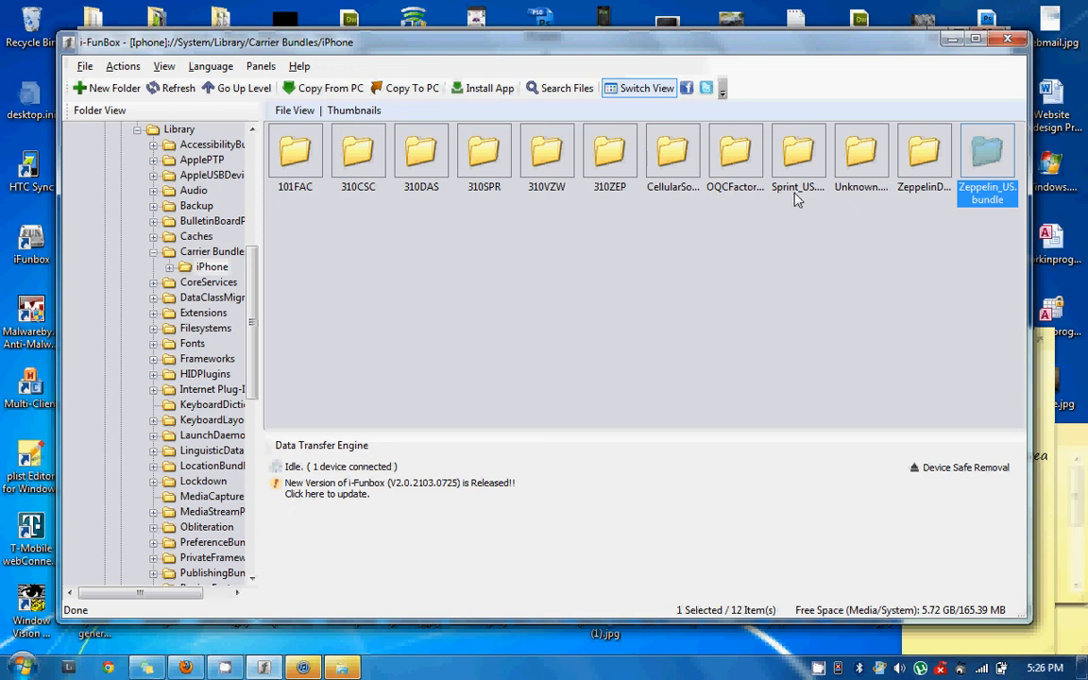
mouse_move(797, 199)
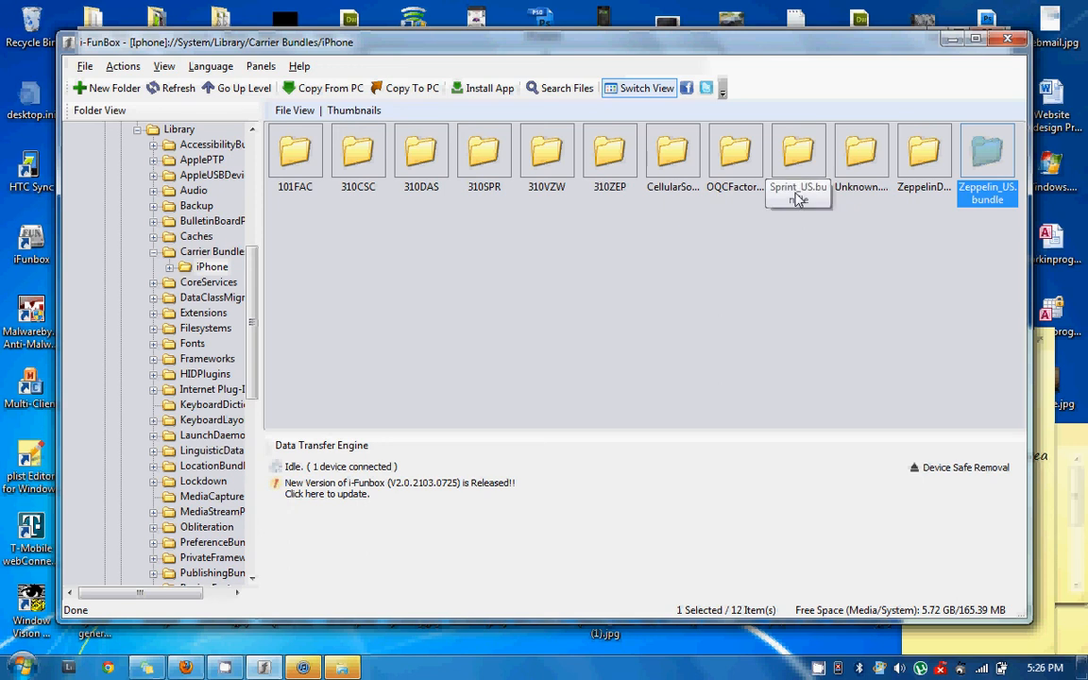
double_click(797, 151)
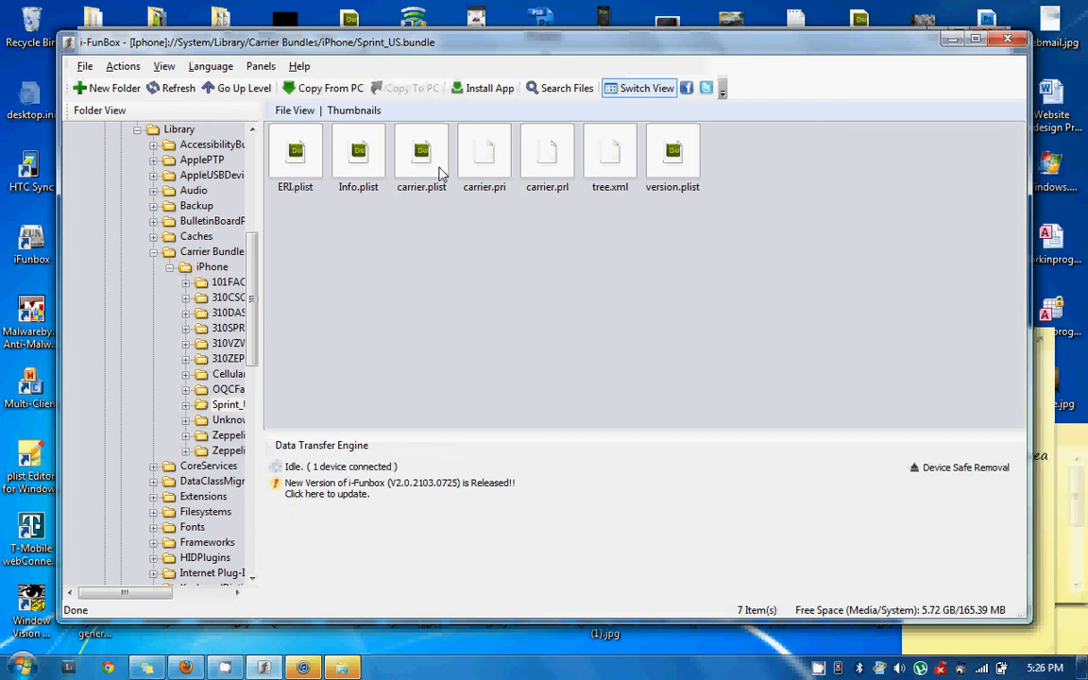
click(419, 155)
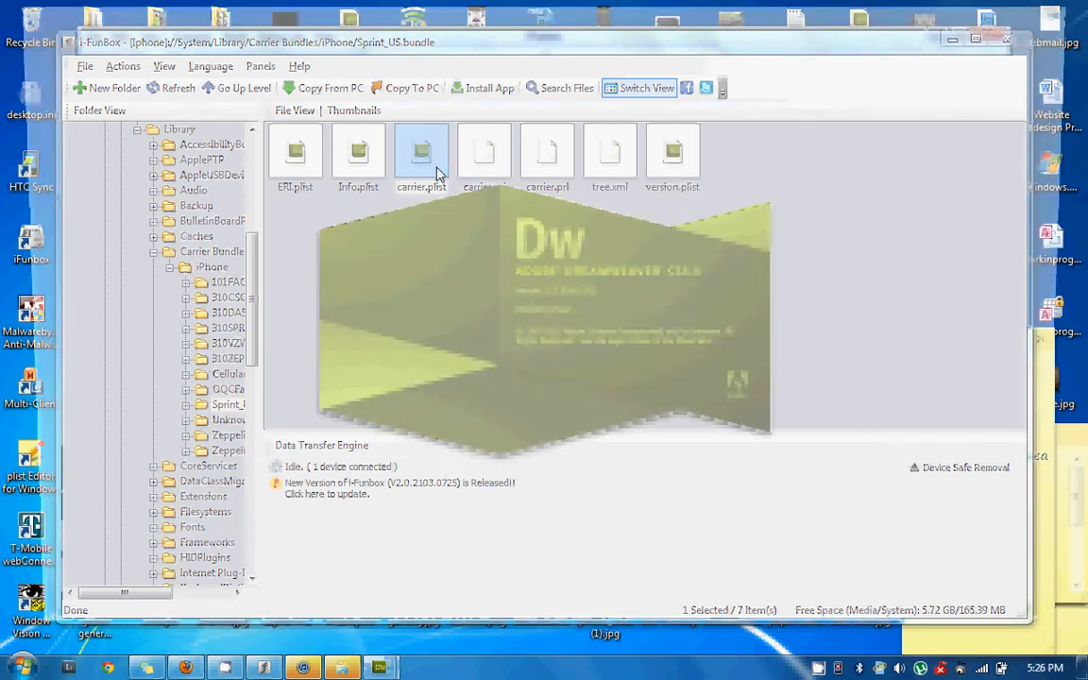
Step: View the stock carrier.plist as code in Dreamweaver, scrolling to the Sprint MMSC keys
double_click(422, 151)
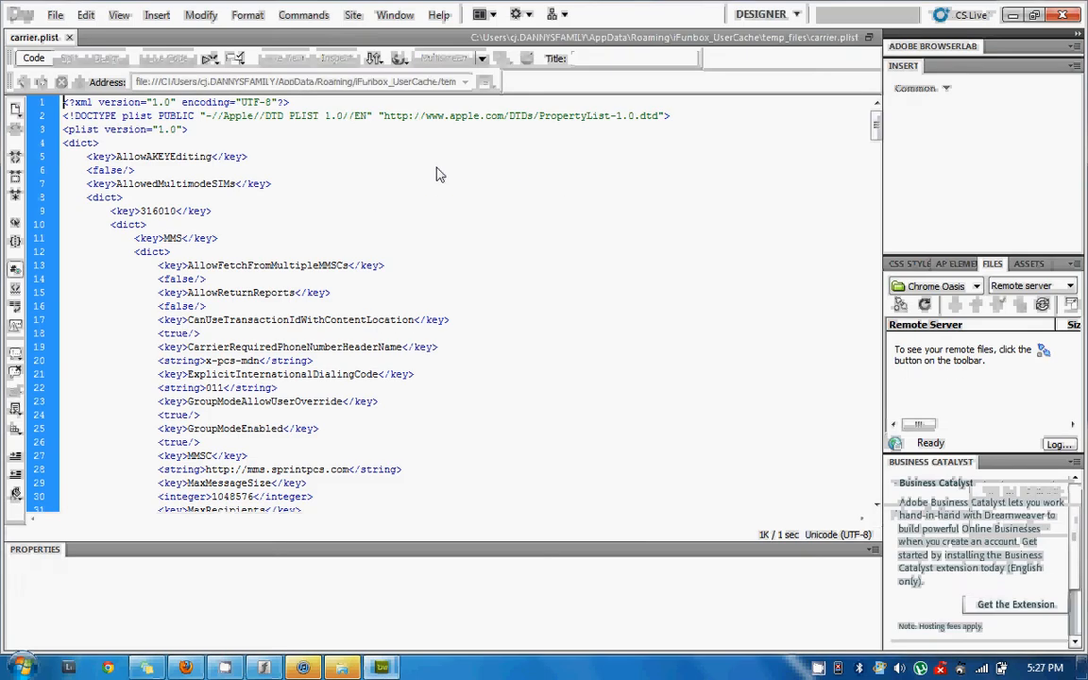
scroll(down, 3)
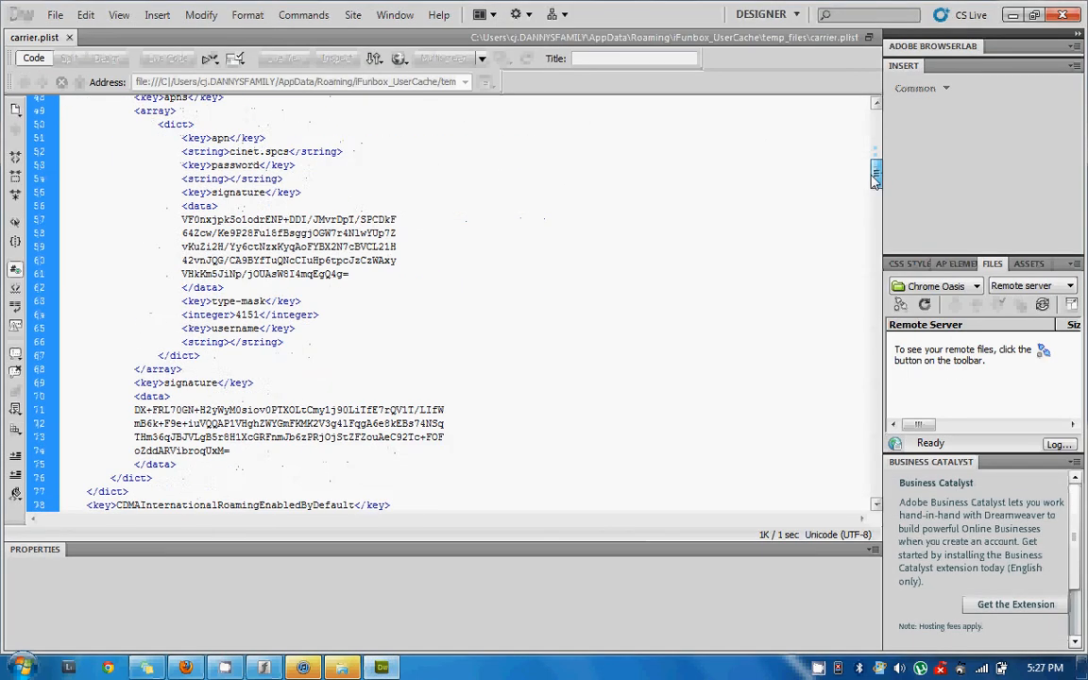
scroll(down, 3)
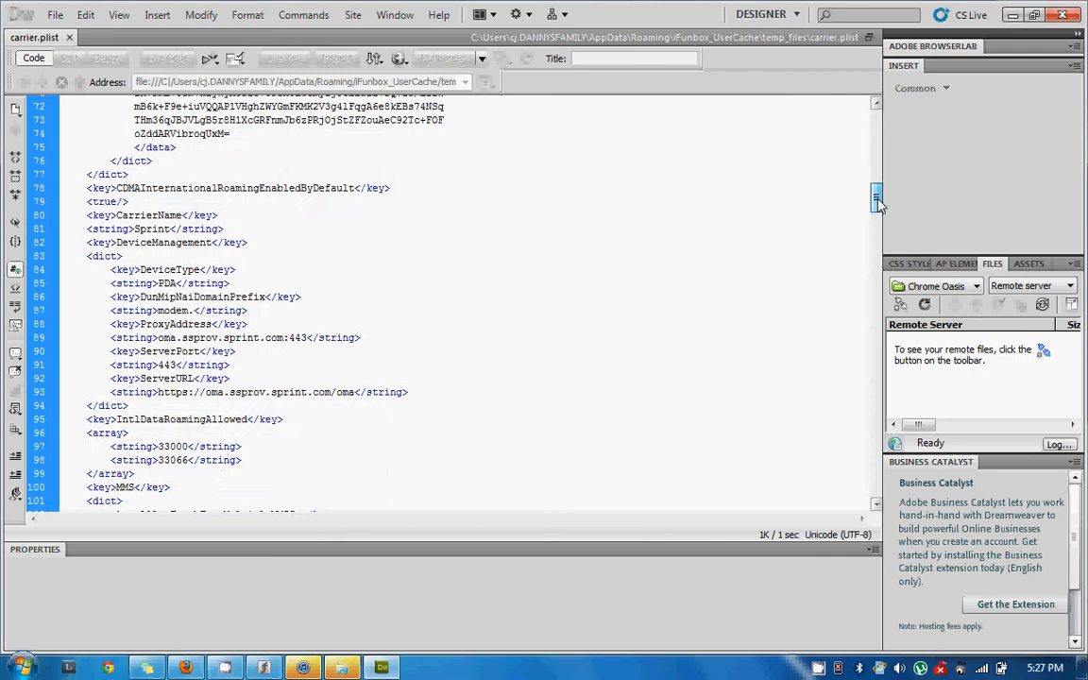
scroll(down, 3)
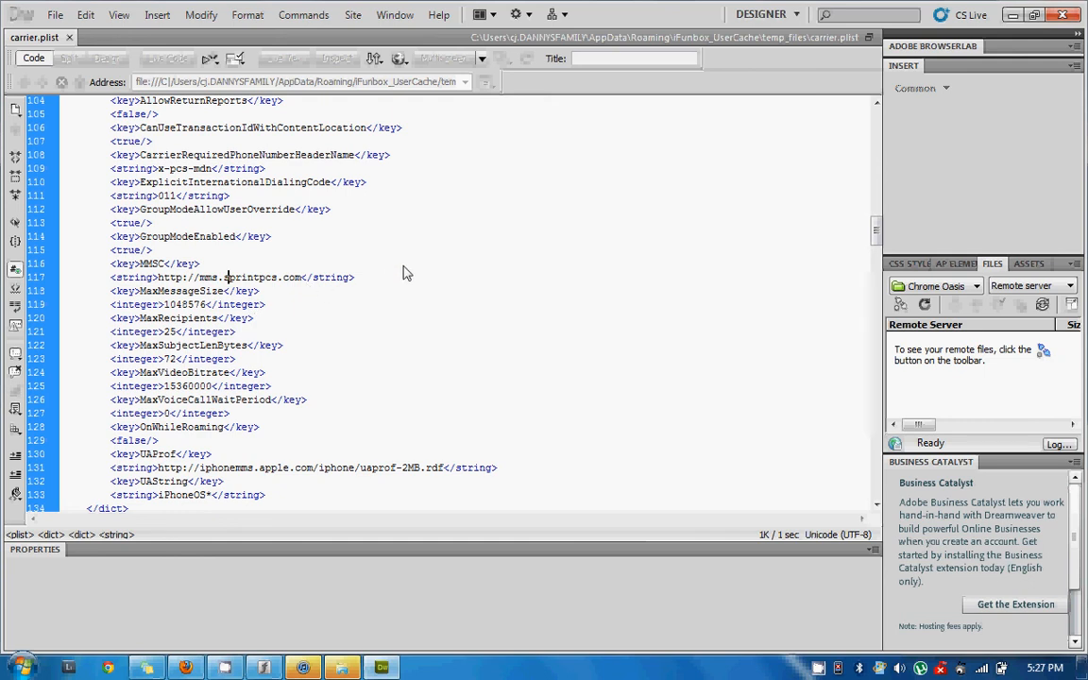
mouse_move(593, 349)
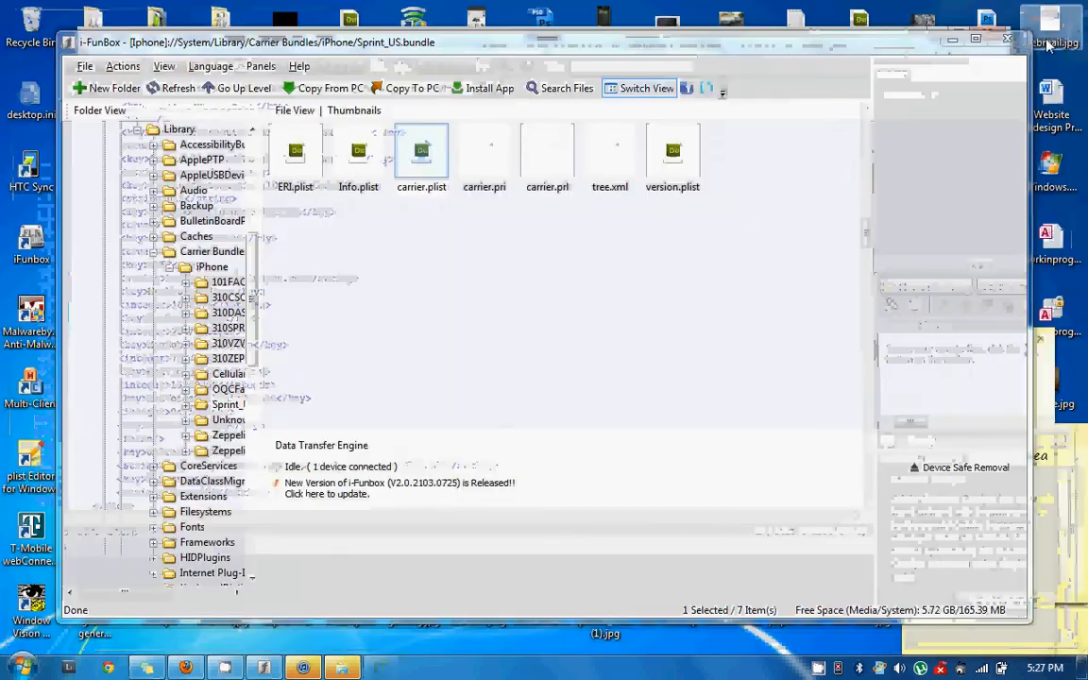
Step: Start Copy From PC and browse to stockprl > spint stock after flash > Sprint working mms and internet > Sprint_US.bundle
click(329, 88)
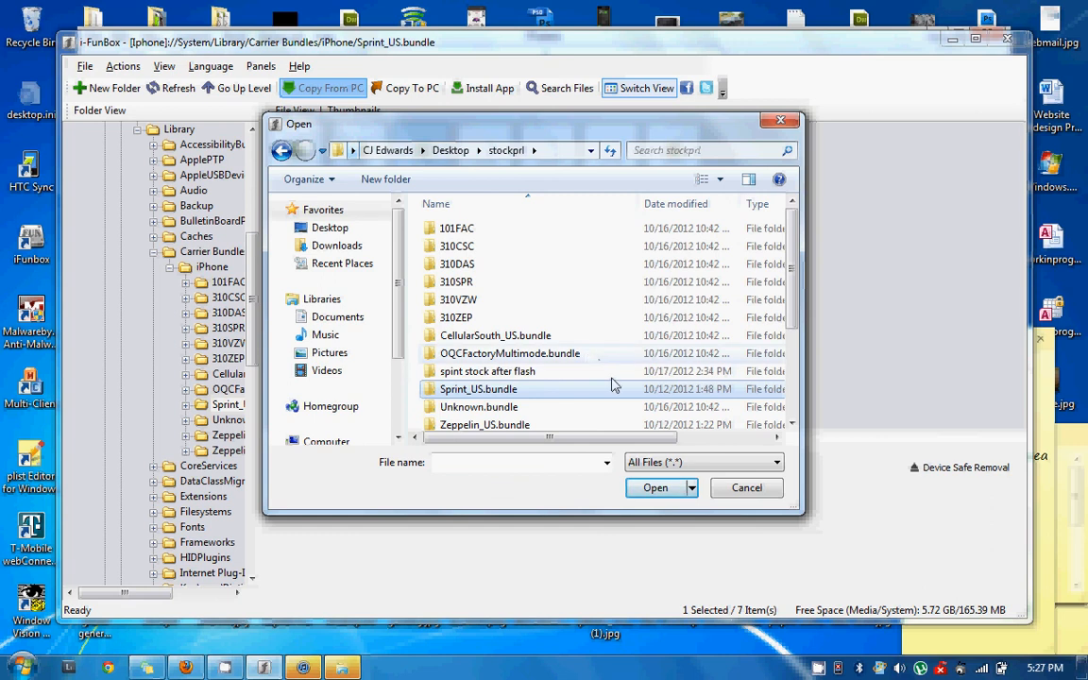
double_click(476, 389)
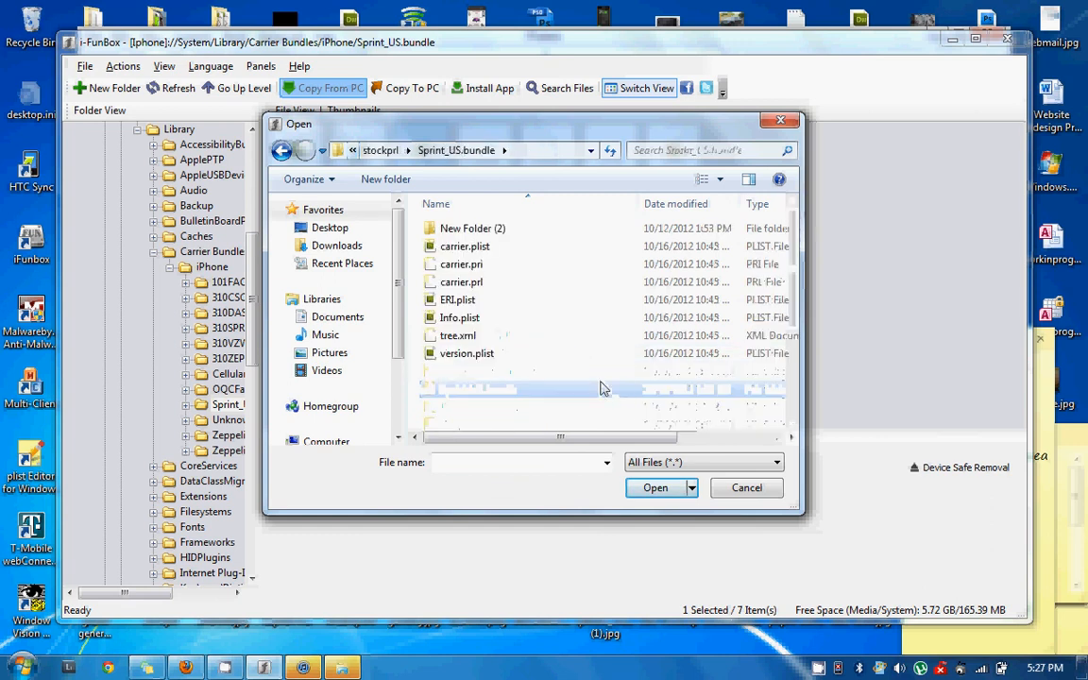
double_click(473, 227)
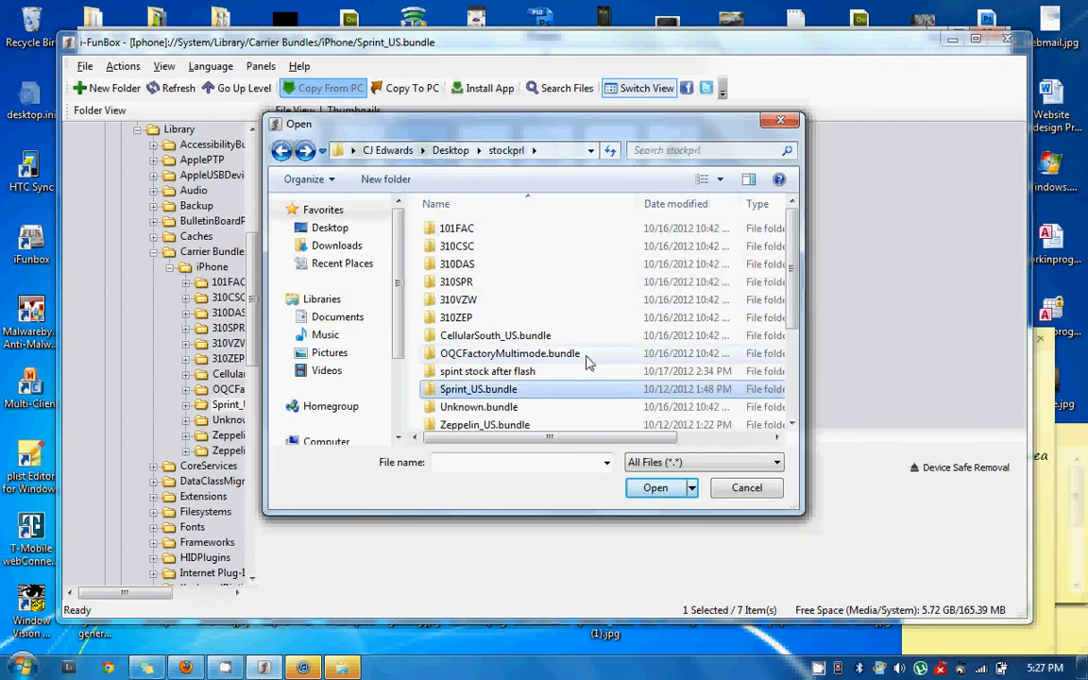
double_click(488, 370)
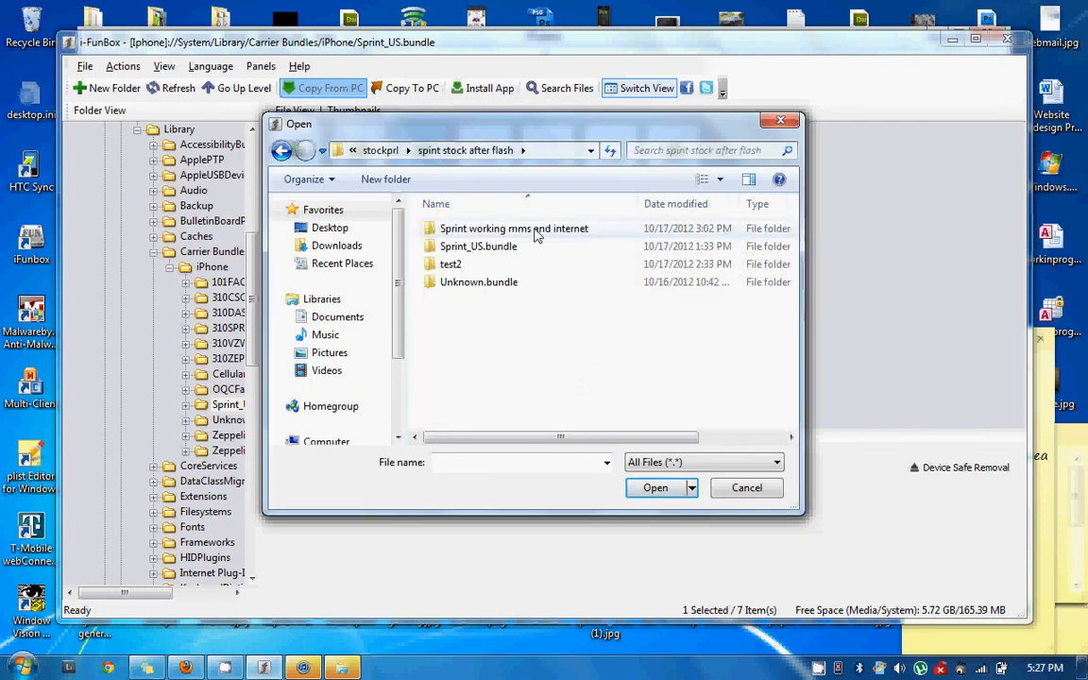
double_click(513, 227)
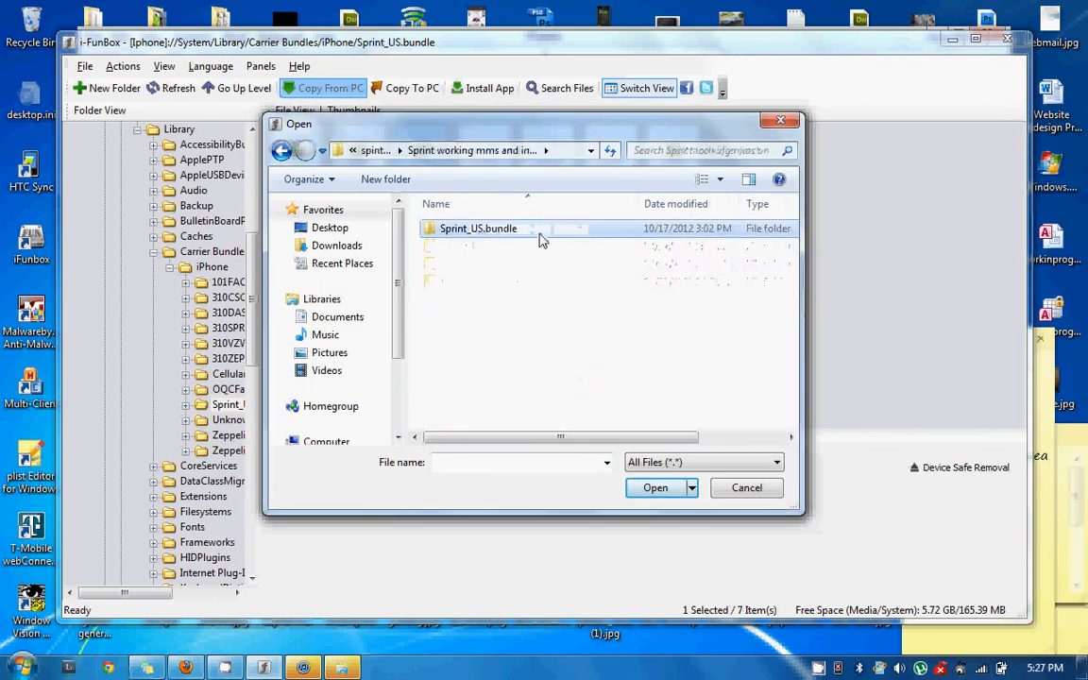
double_click(476, 226)
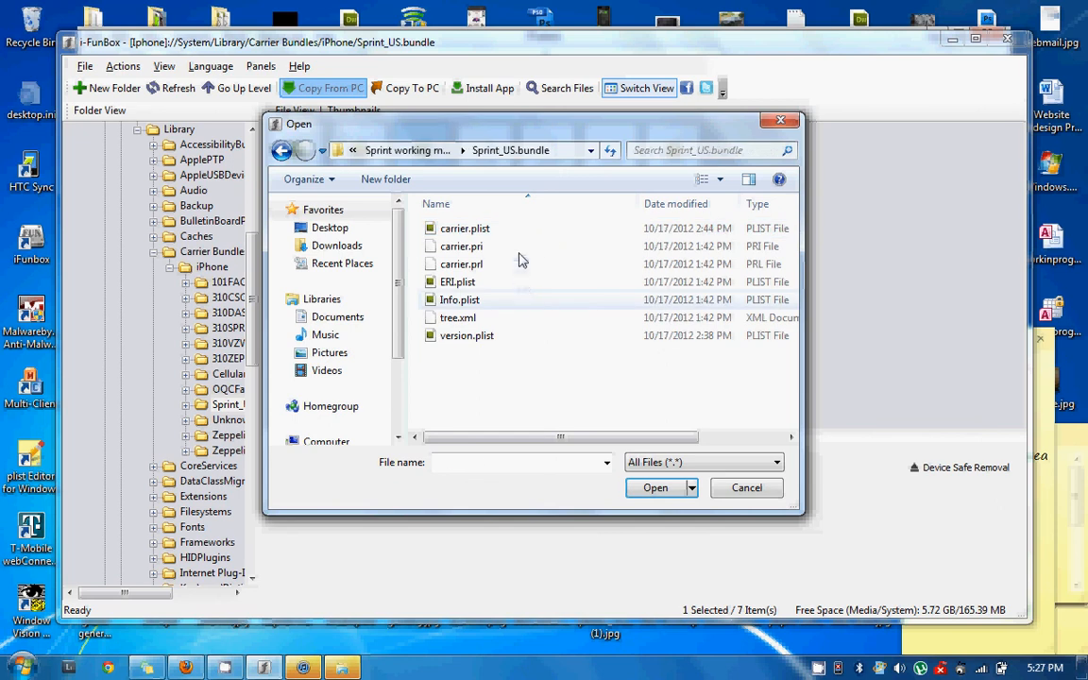
Step: Select both carrier.plist and version.plist to copy to the phone
click(465, 227)
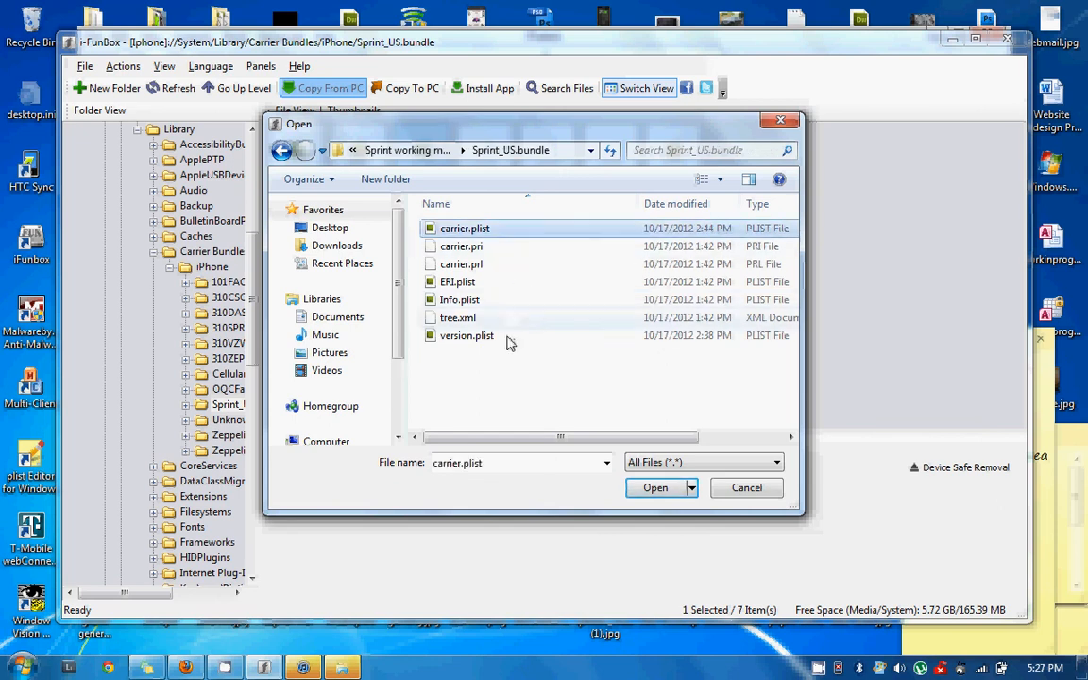
click(467, 337)
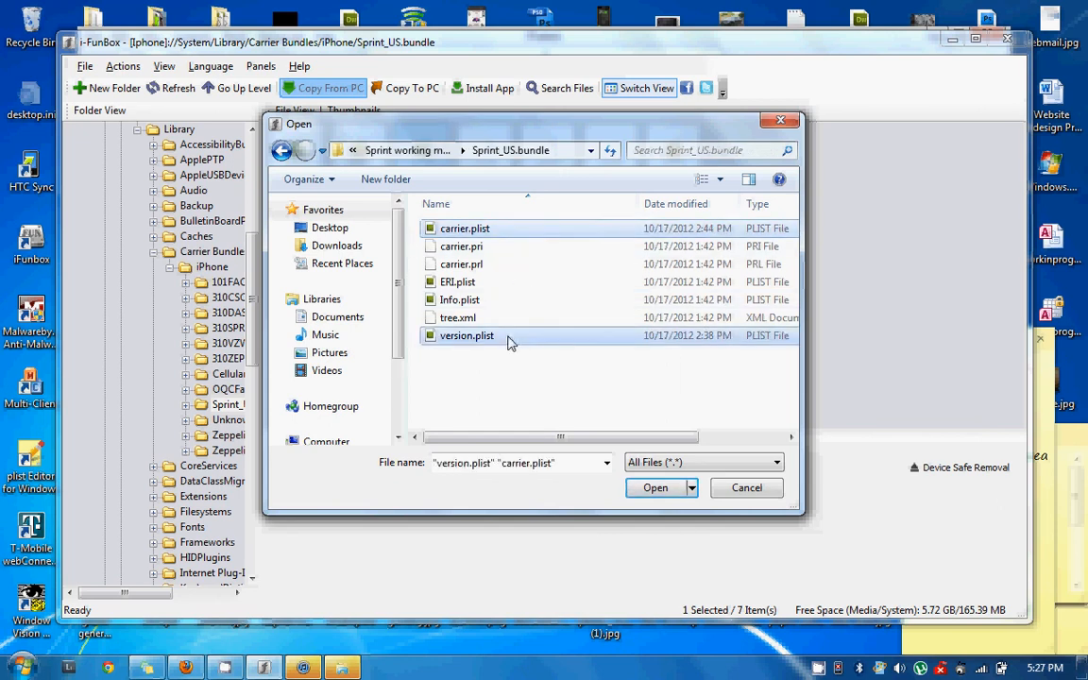
mouse_move(616, 488)
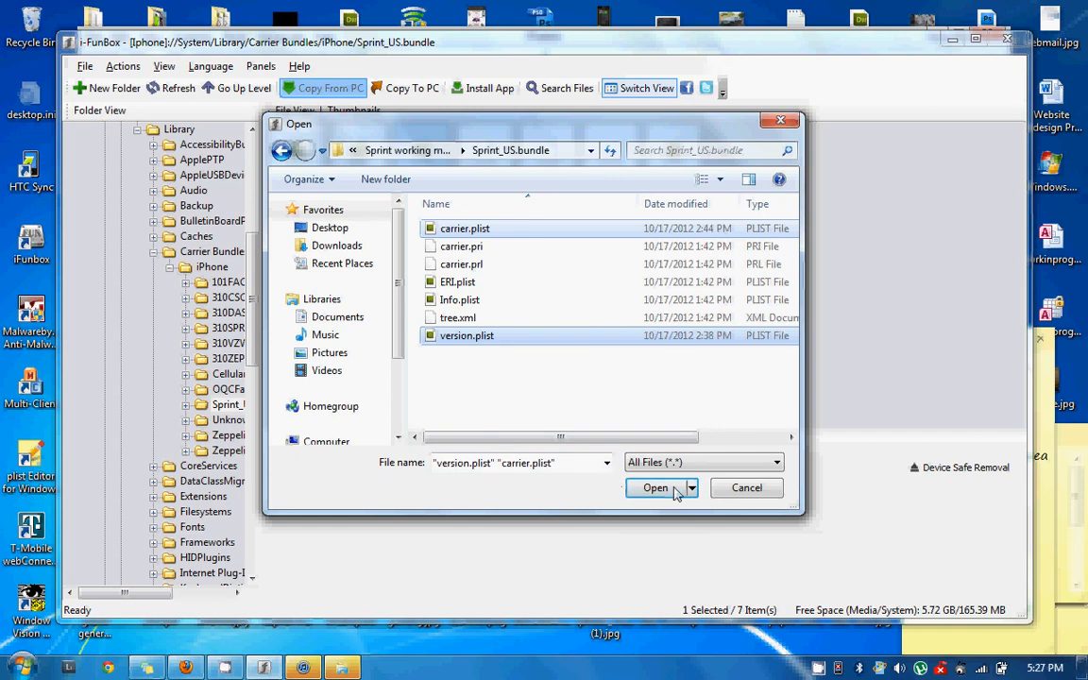
mouse_move(654, 498)
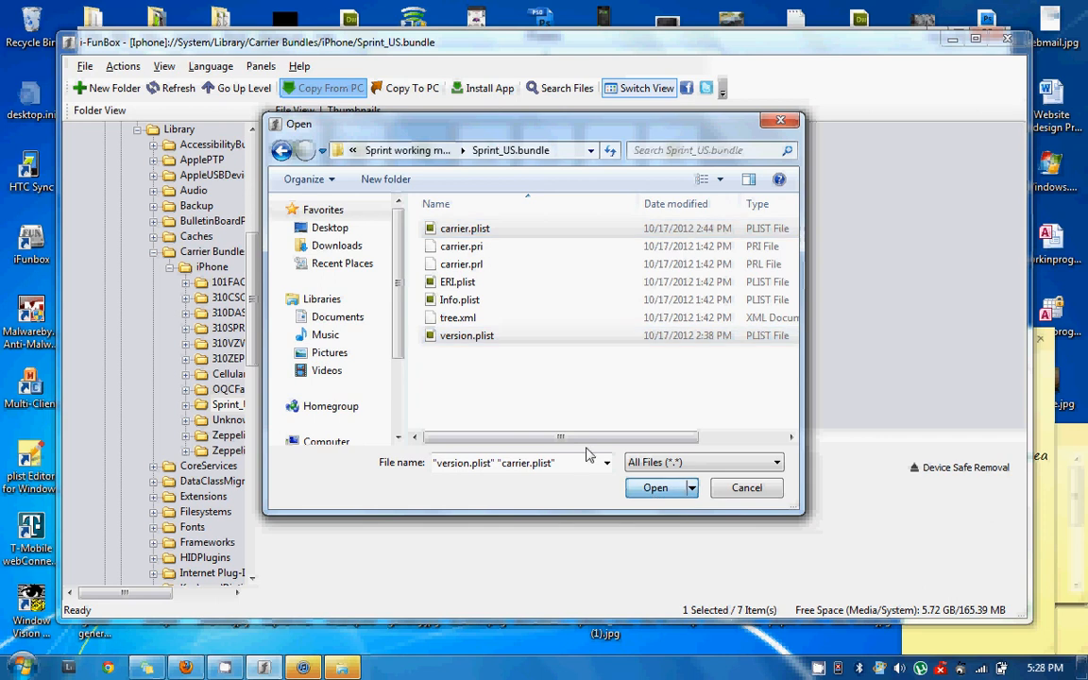
Step: Copy the plists onto the phone and confirm About reports carrier cricket 12.0
click(654, 488)
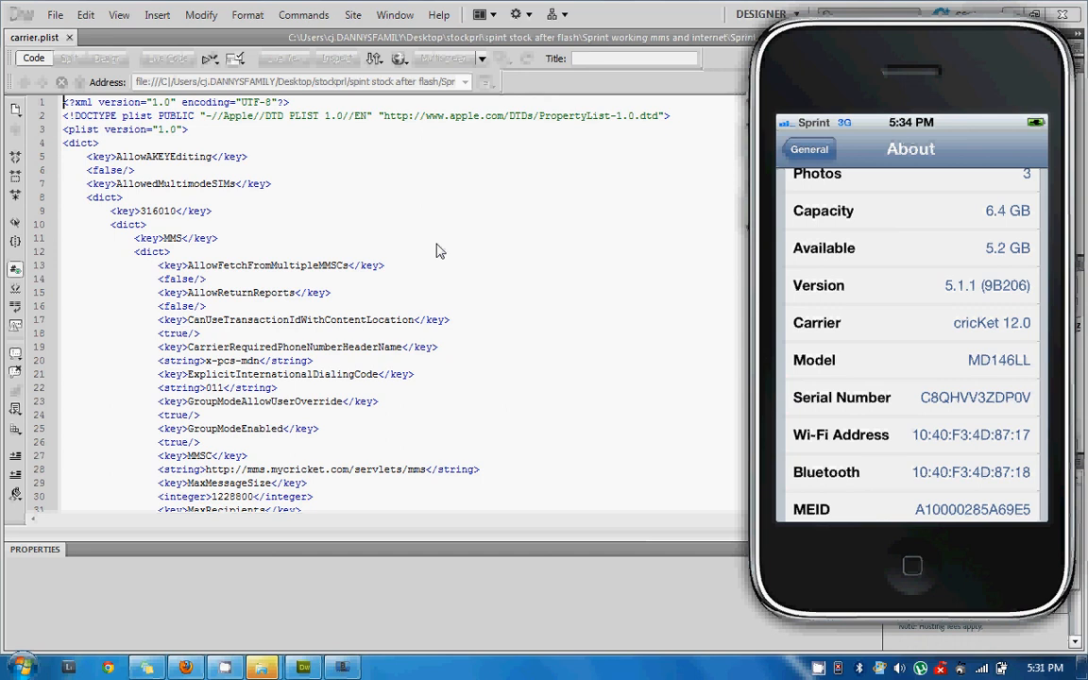
click(809, 149)
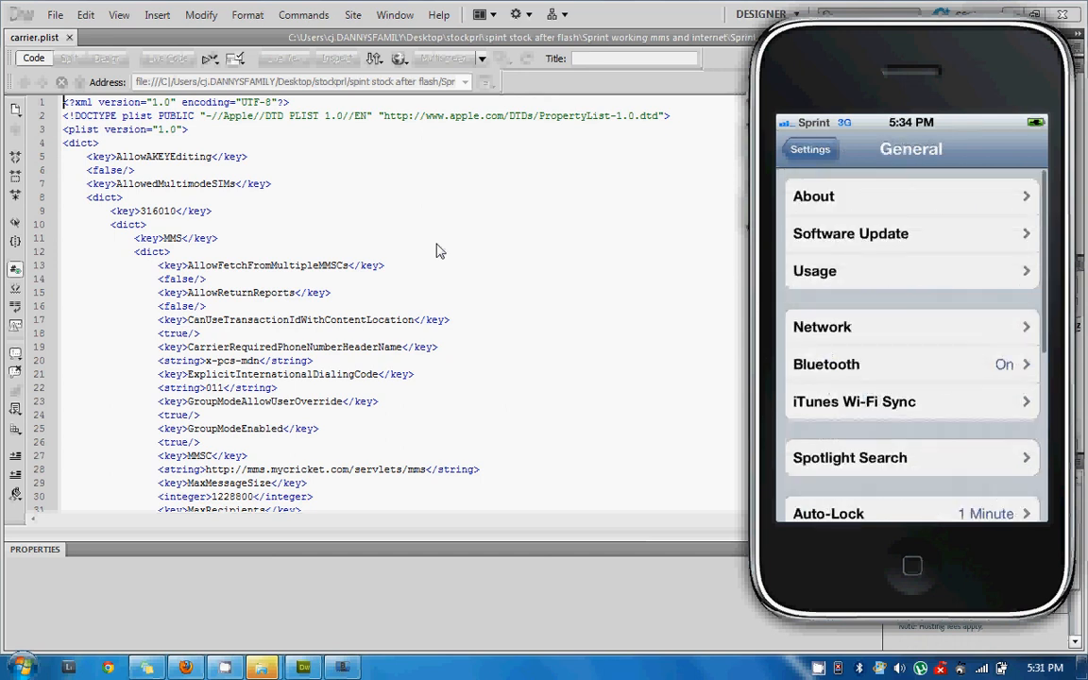
click(810, 148)
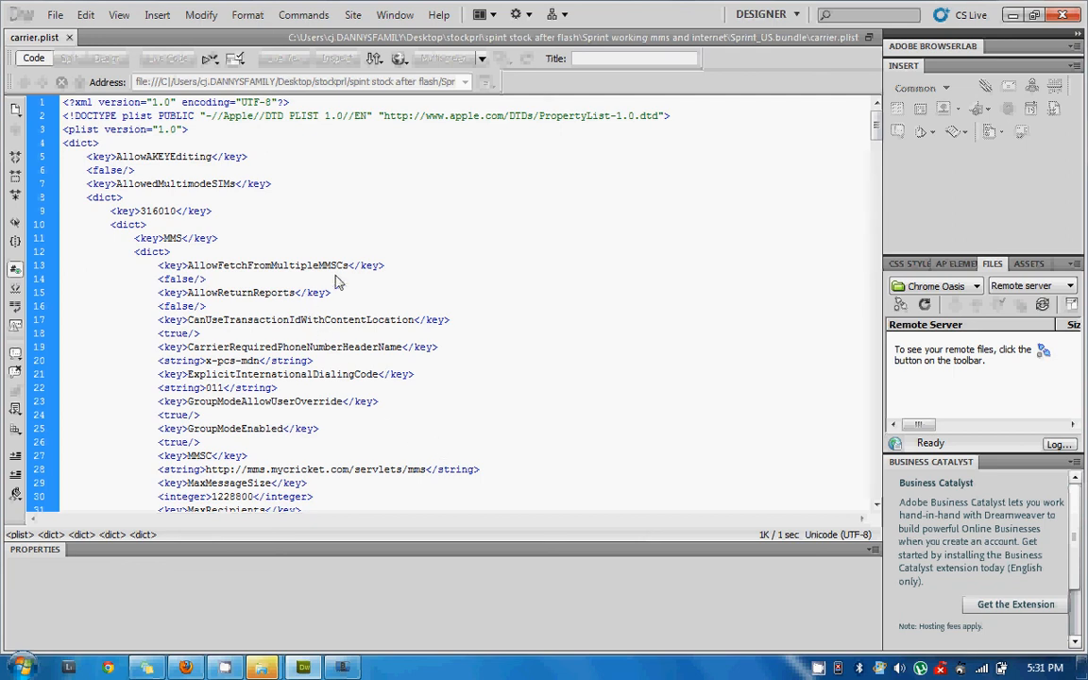
Step: Highlight the MMSC string line pointing to mms.mycricket.com in the custom carrier.plist
click(168, 251)
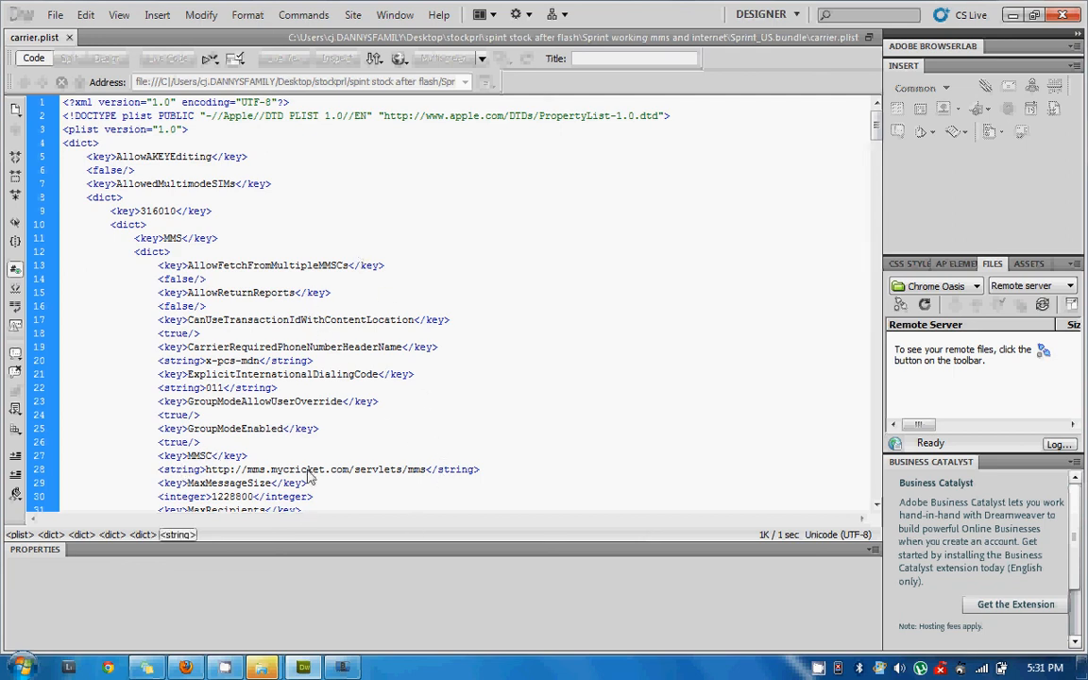
mouse_move(261, 510)
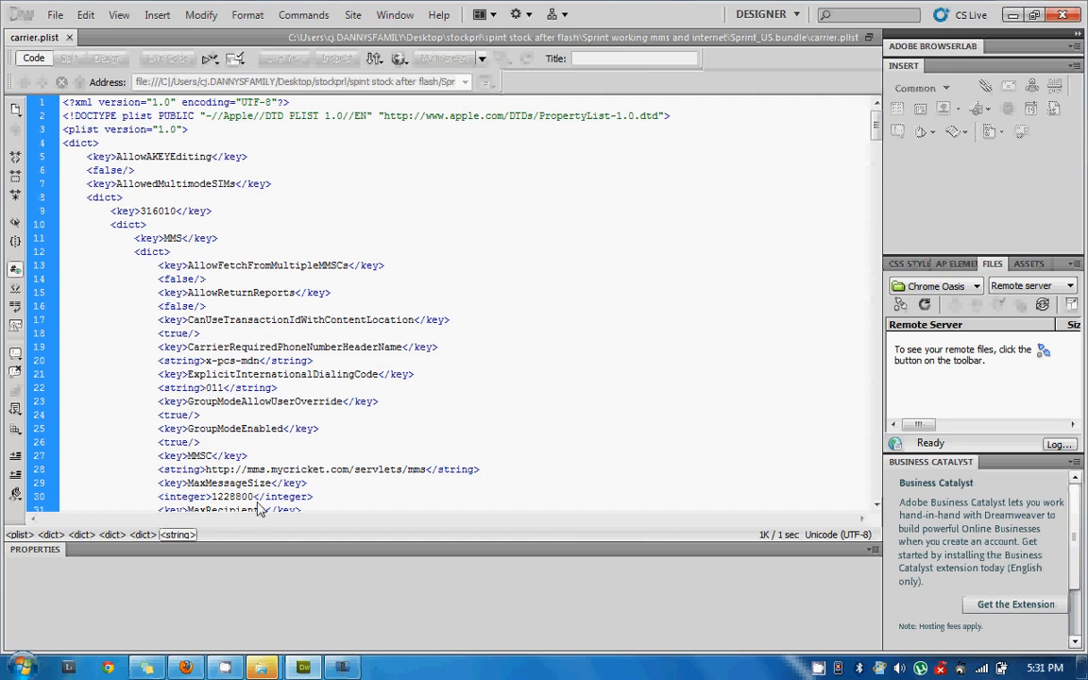